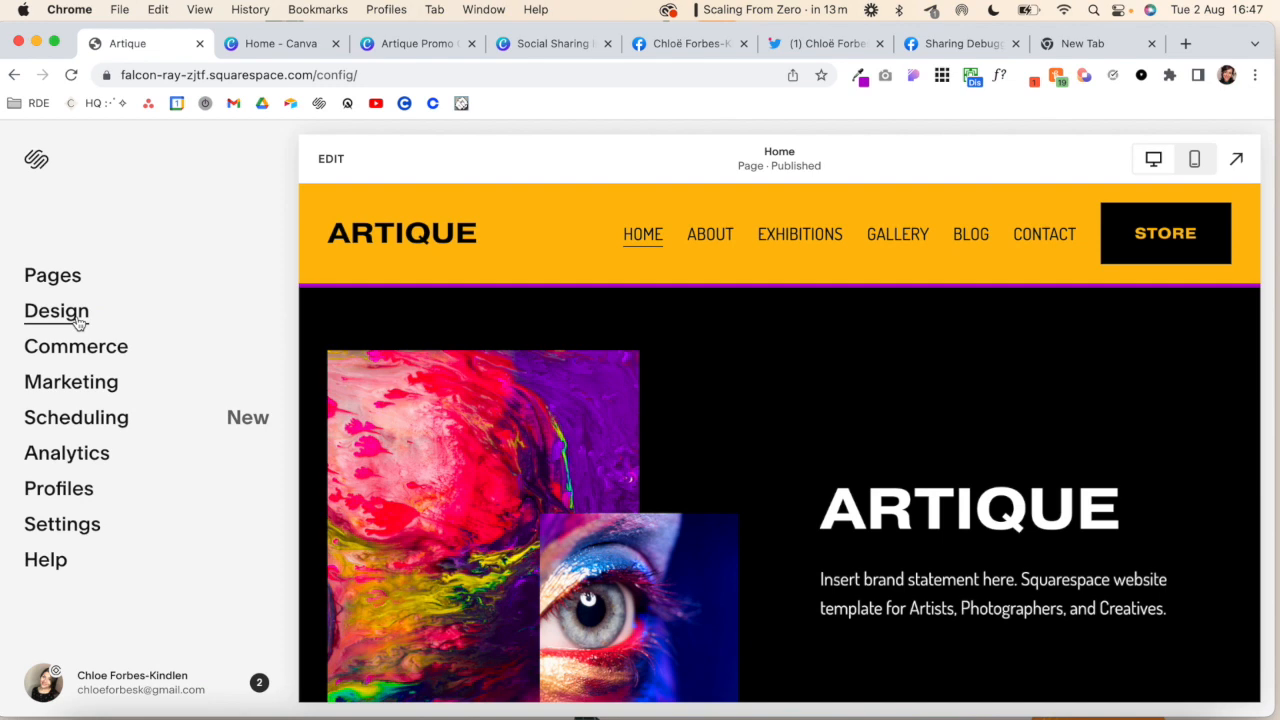
Review Artique Squarespace 7.1.jpg as the site-wide social sharing image under Design and save it
left_click(56, 312)
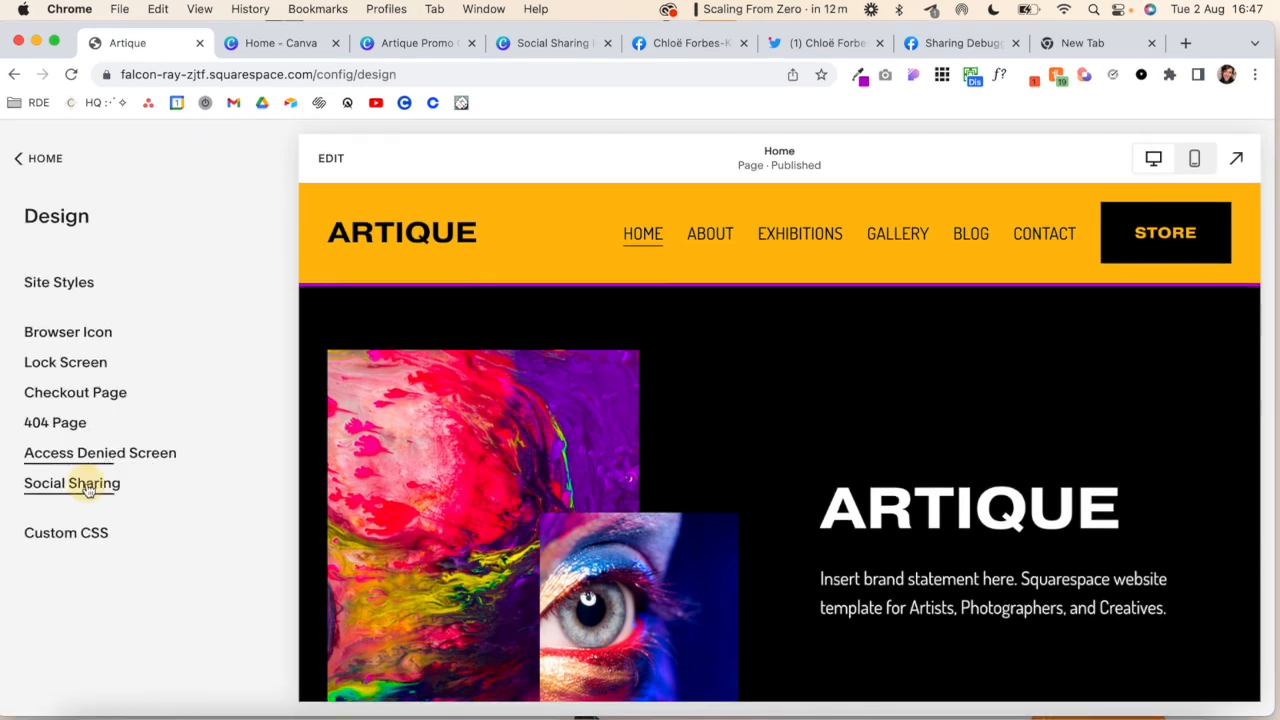
left_click(72, 482)
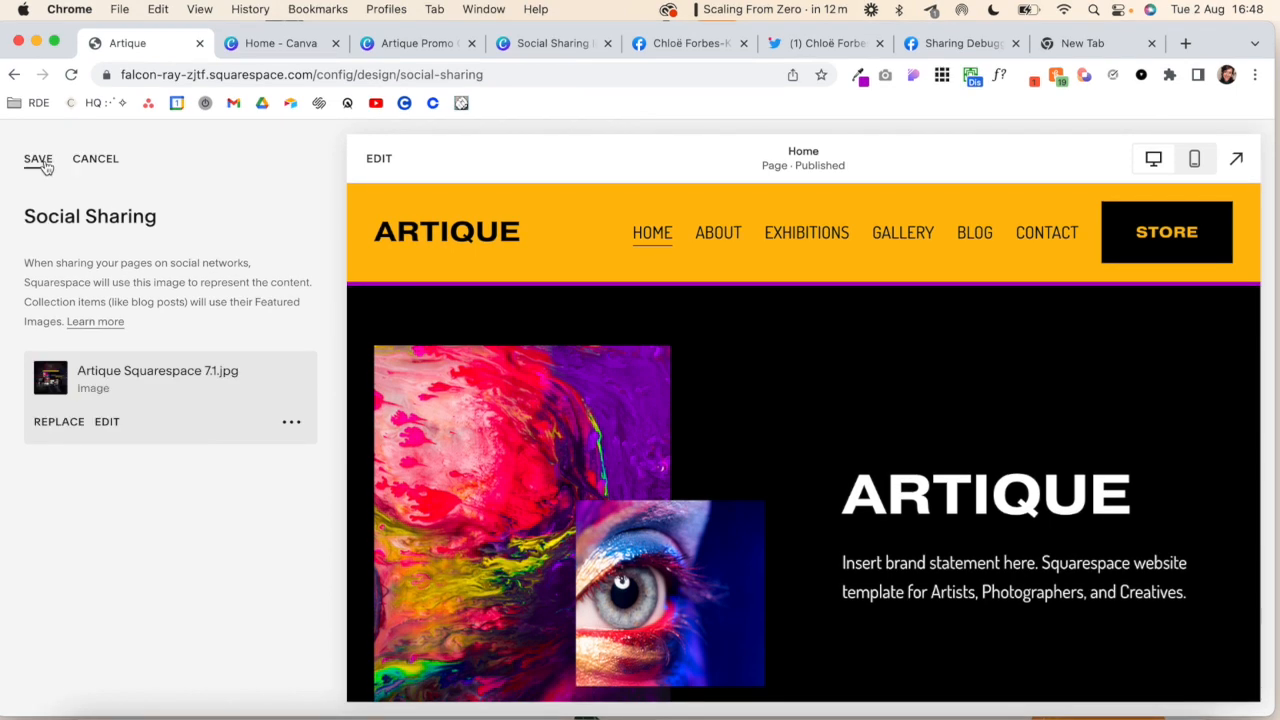
left_click(38, 160)
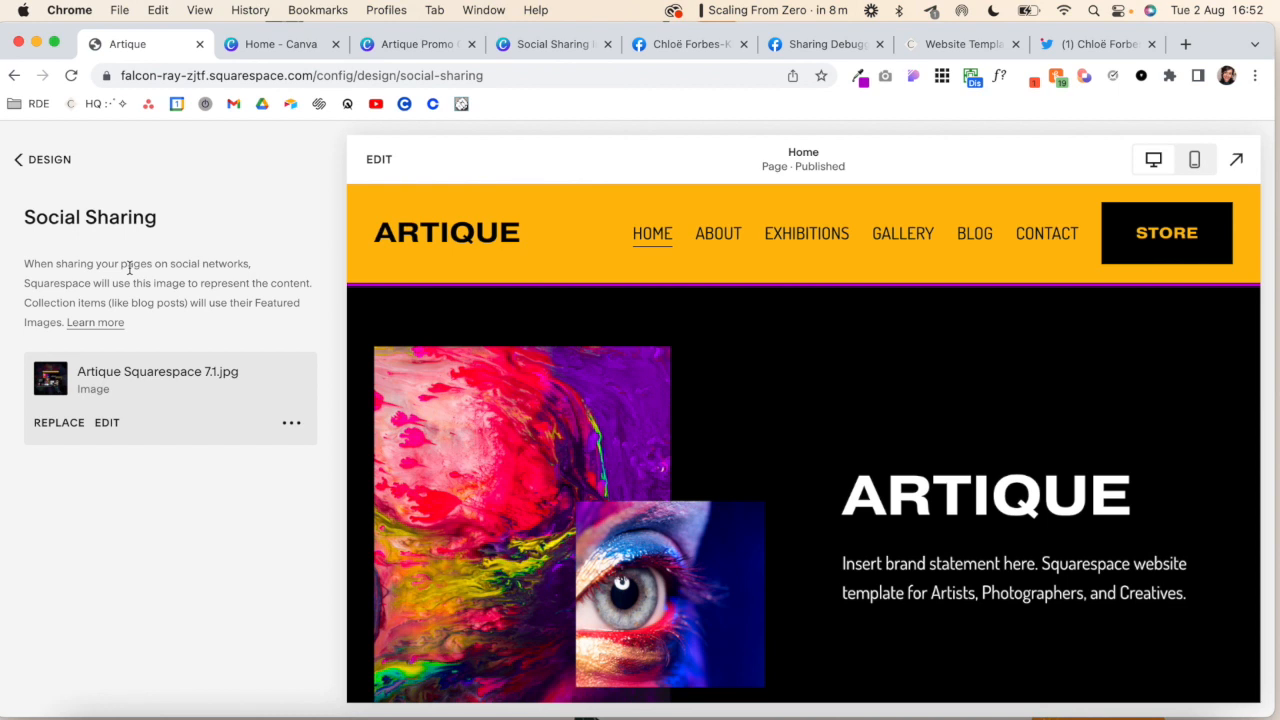
mouse_move(124, 264)
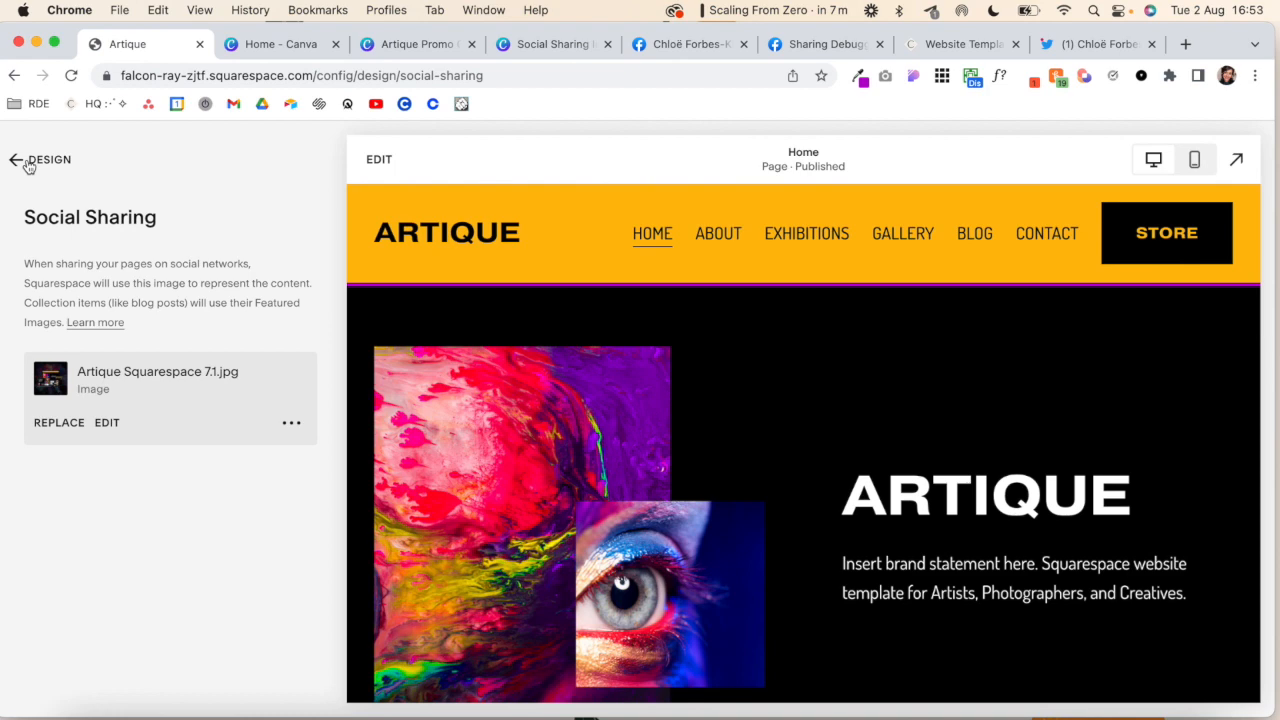
mouse_move(52, 170)
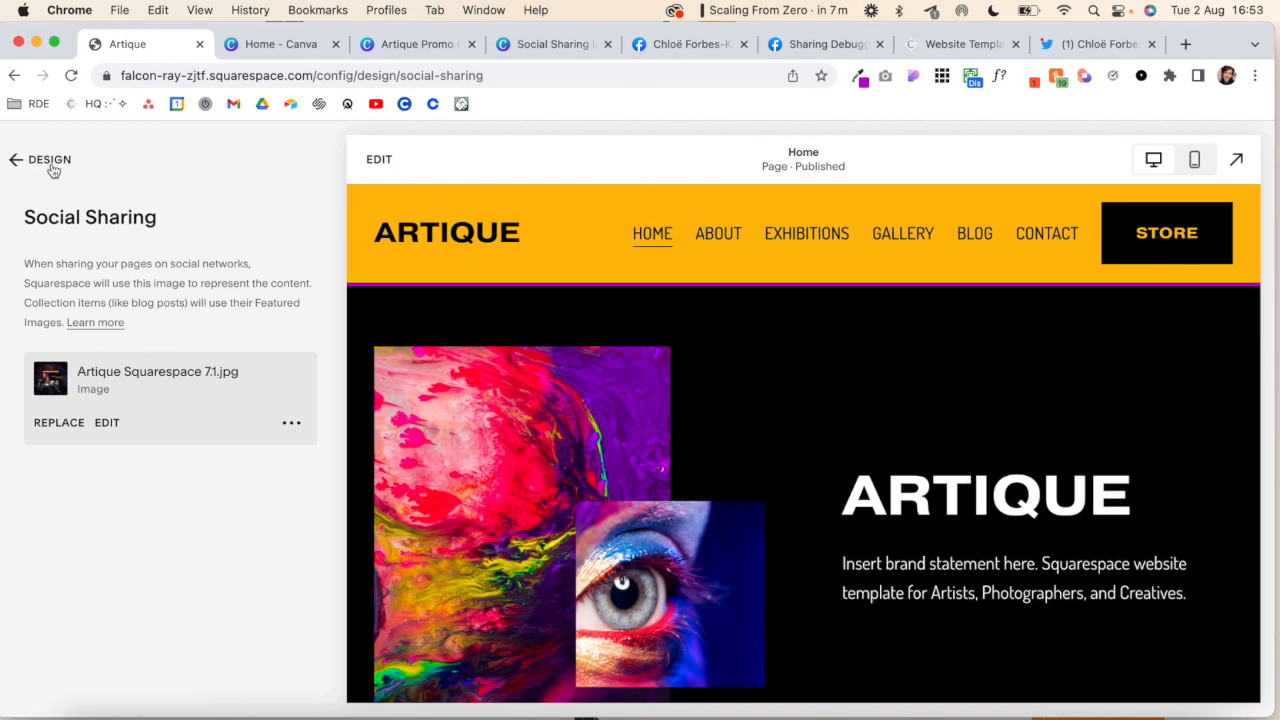
Navigate back to Home > Pages and bring up the About page's settings
left_click(12, 160)
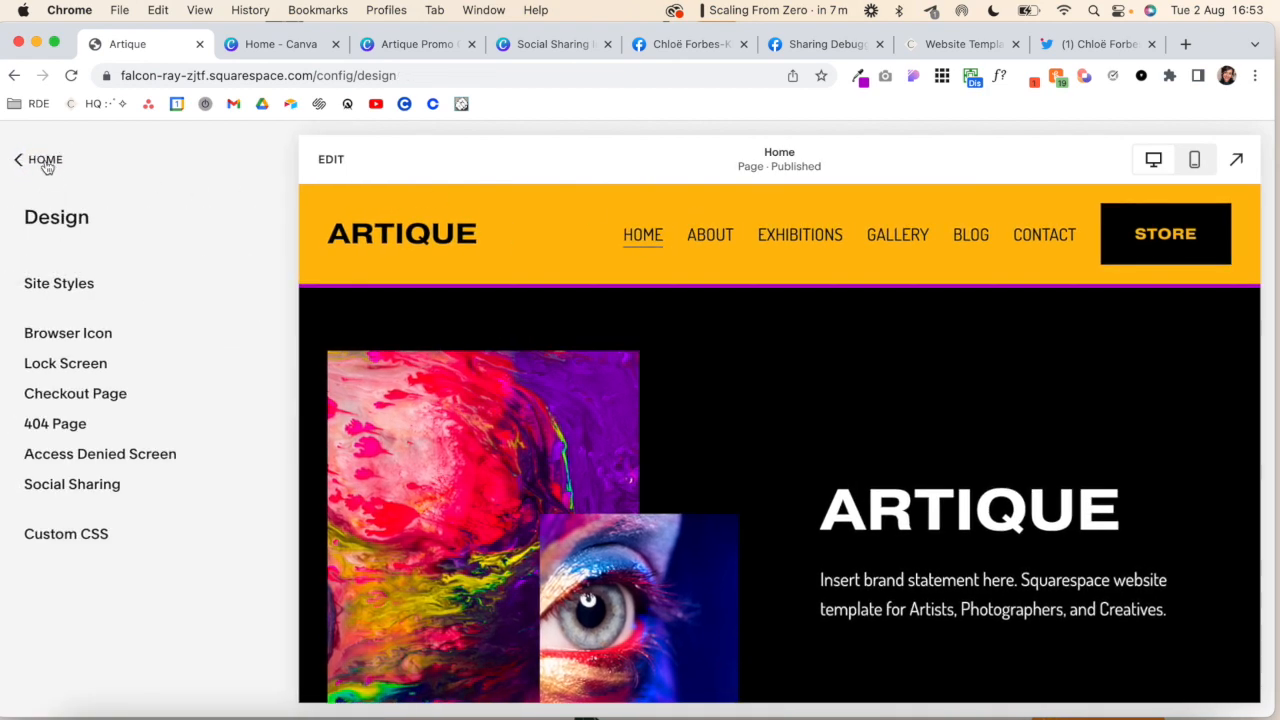
left_click(18, 160)
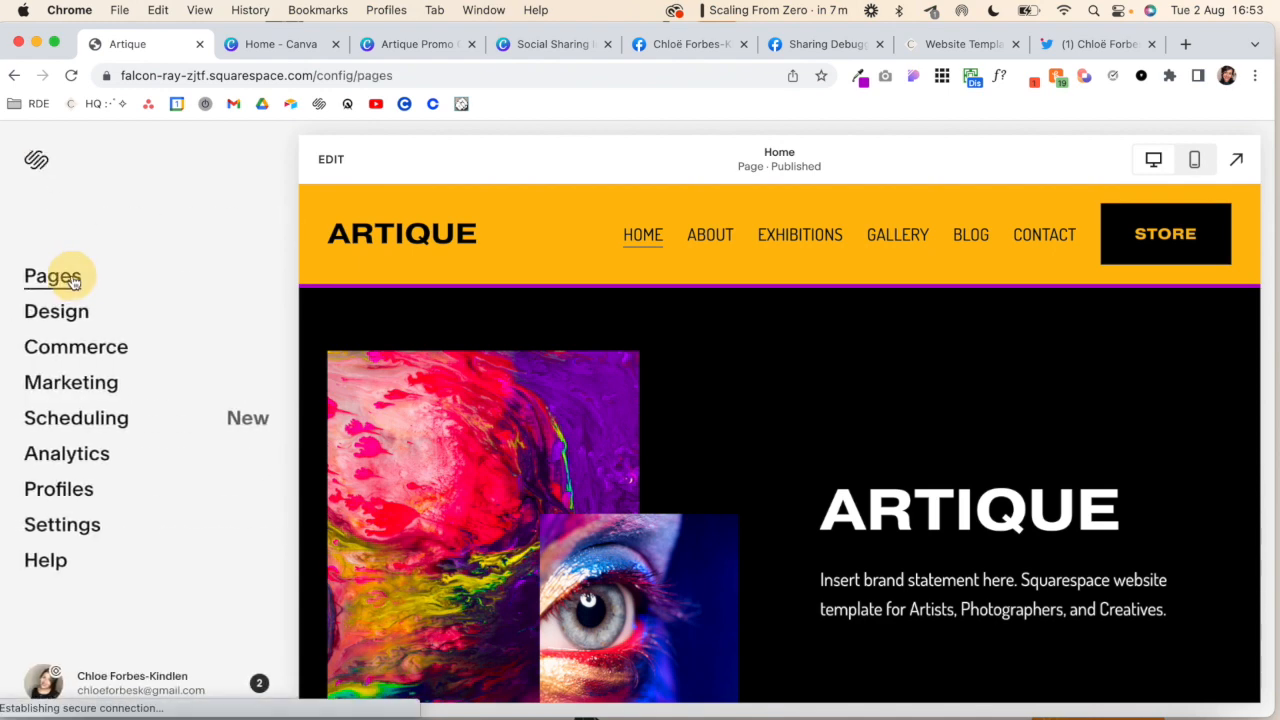
left_click(52, 276)
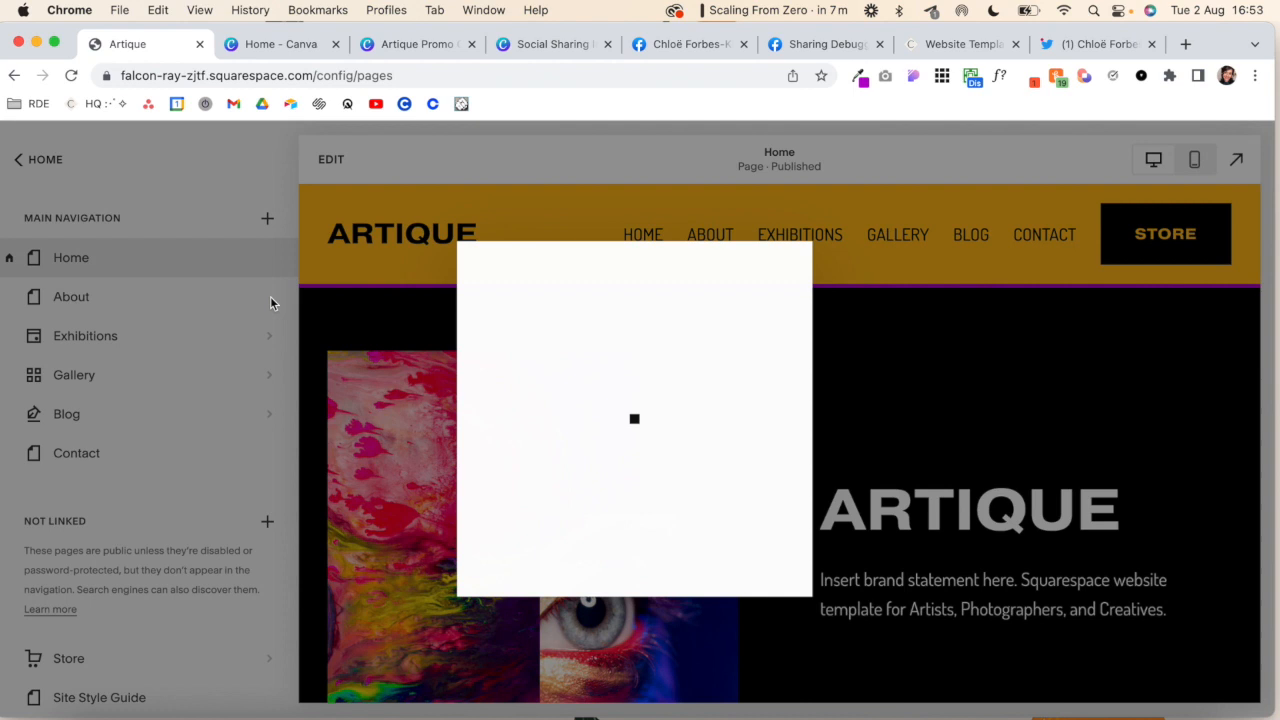
left_click(72, 296)
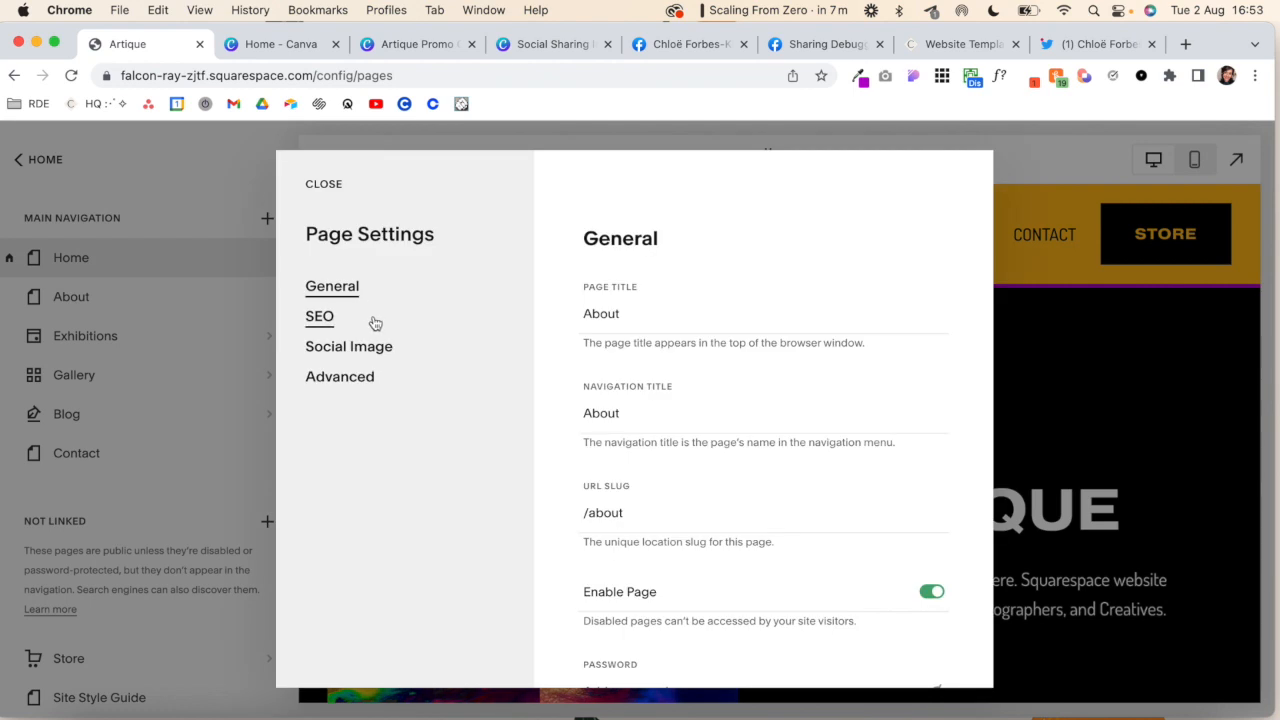
Review the About page's Social Image preview and close its settings
left_click(348, 346)
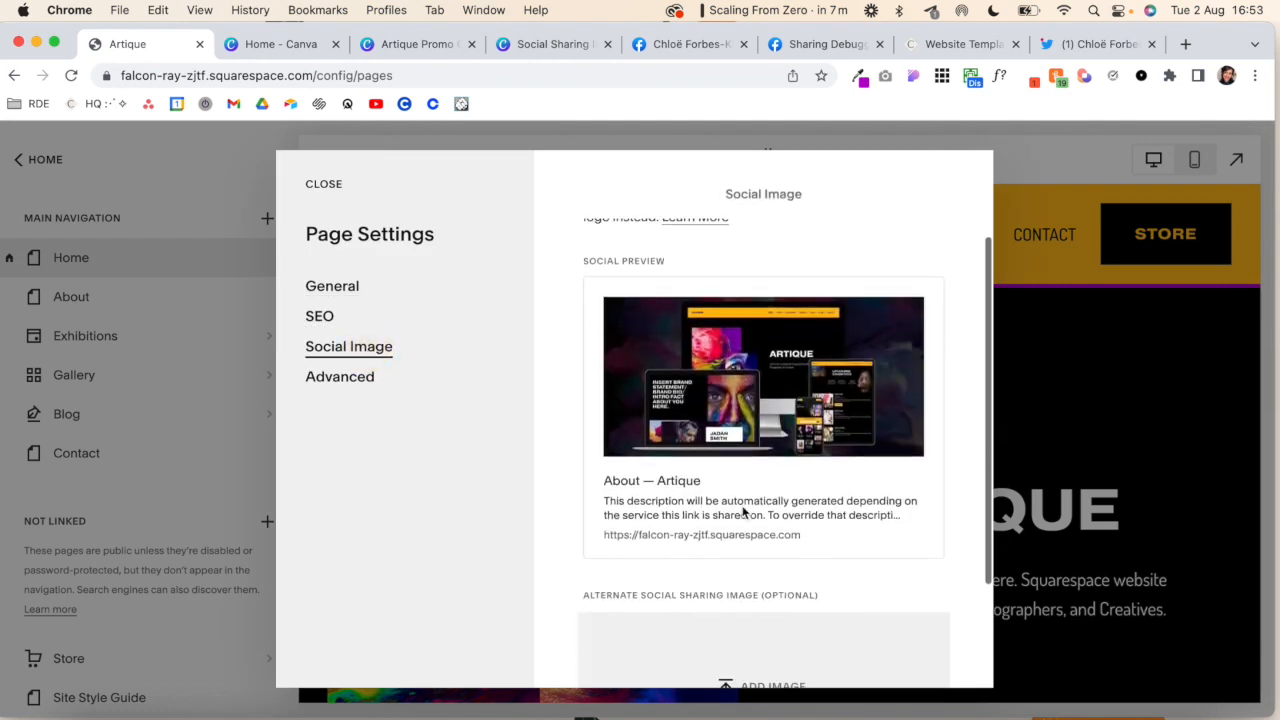
scroll("down", 3)
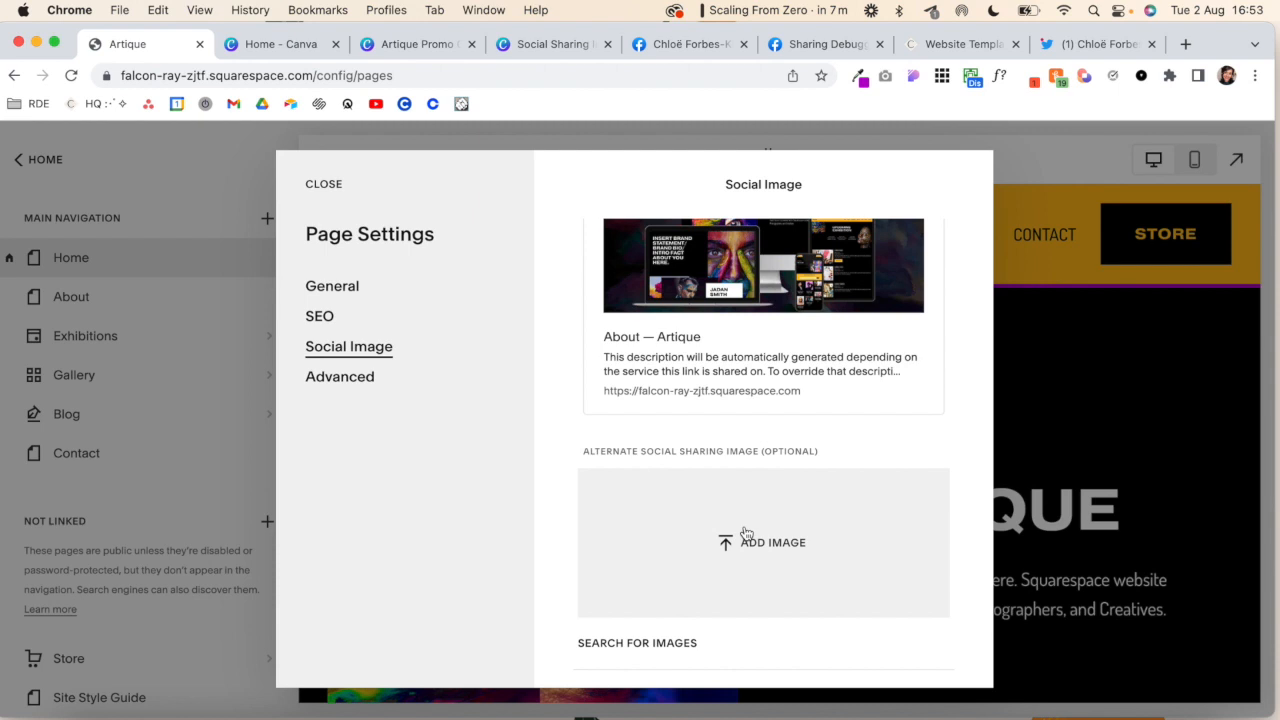
mouse_move(324, 184)
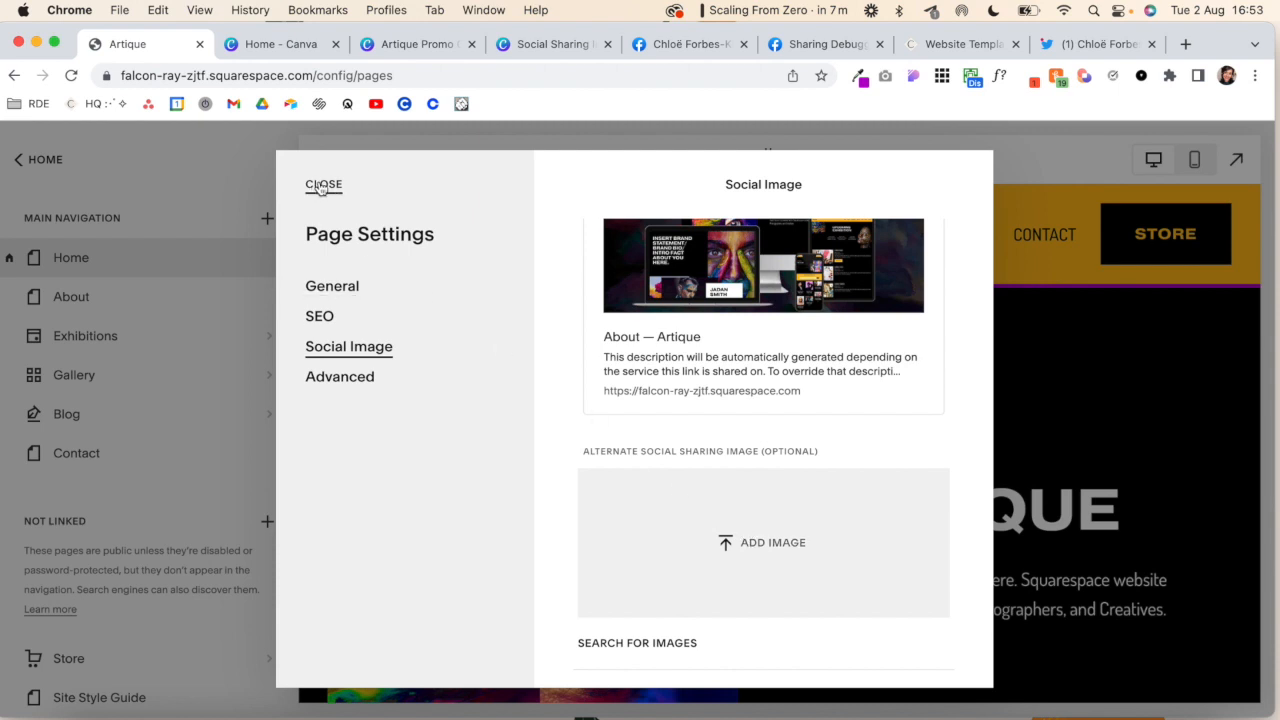
left_click(324, 184)
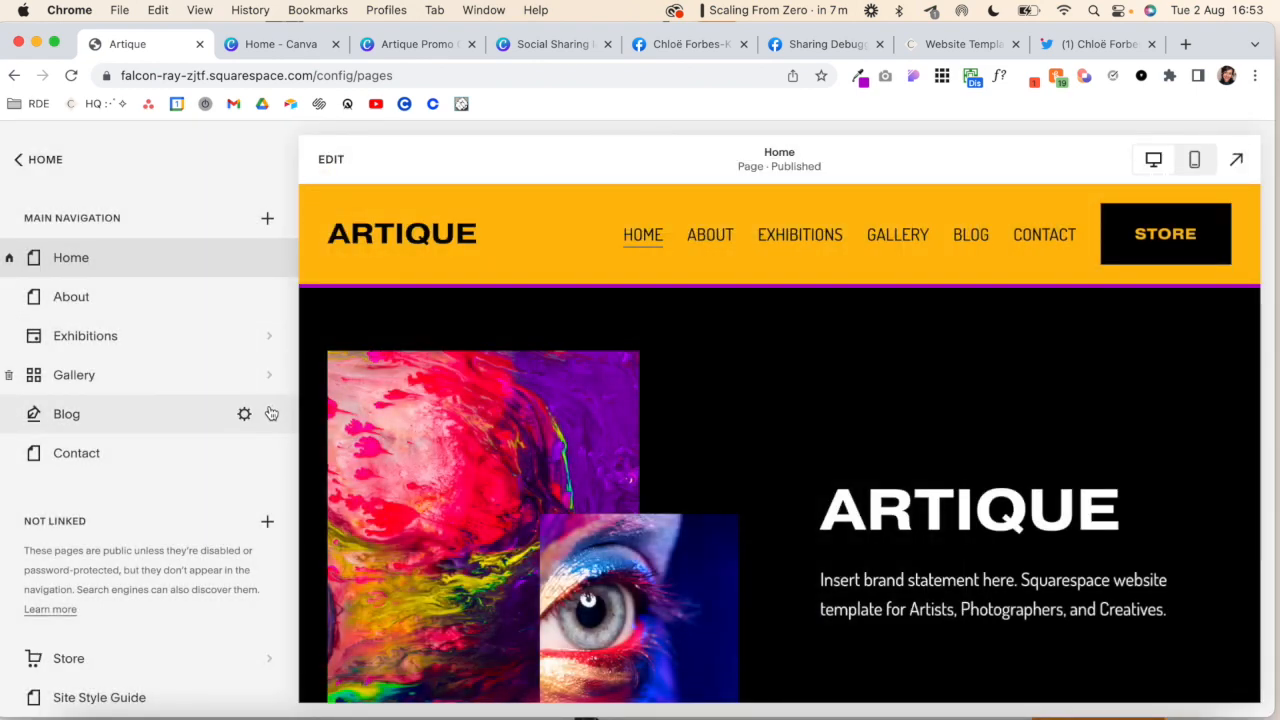
View Blog Post Title Six's settings, then move to the Chiro Website Template product editor
left_click(66, 412)
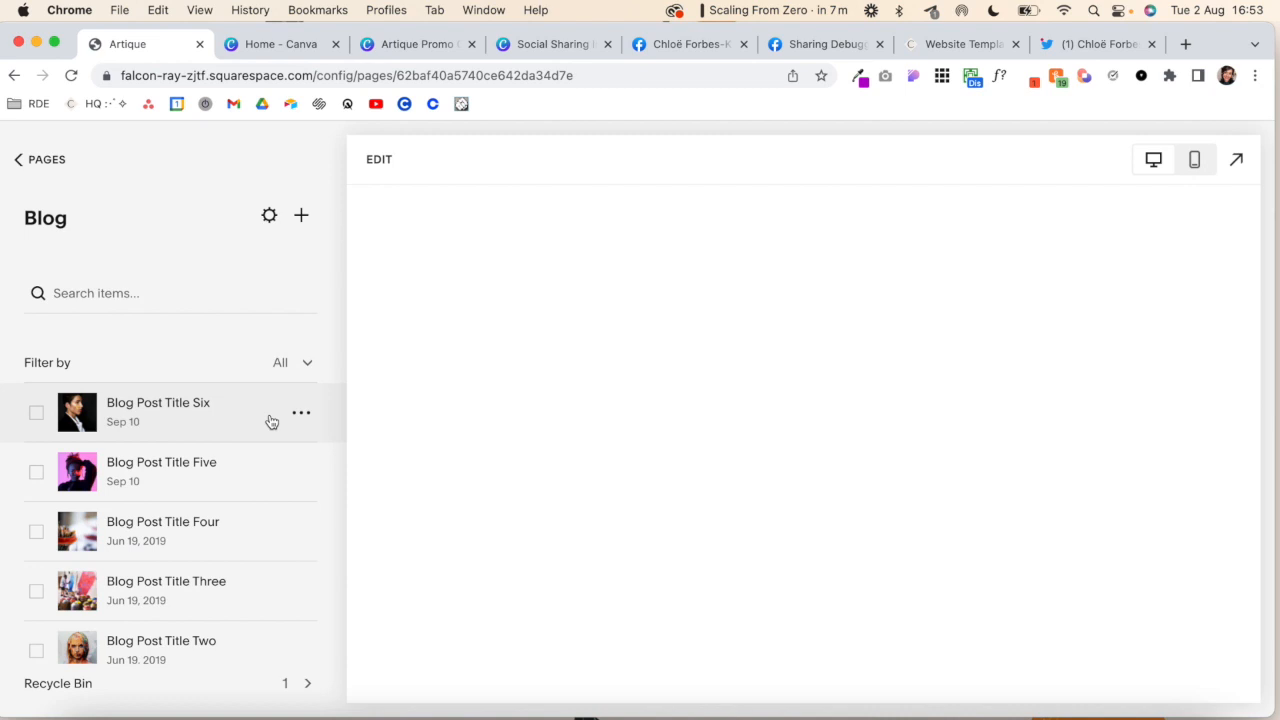
left_click(300, 412)
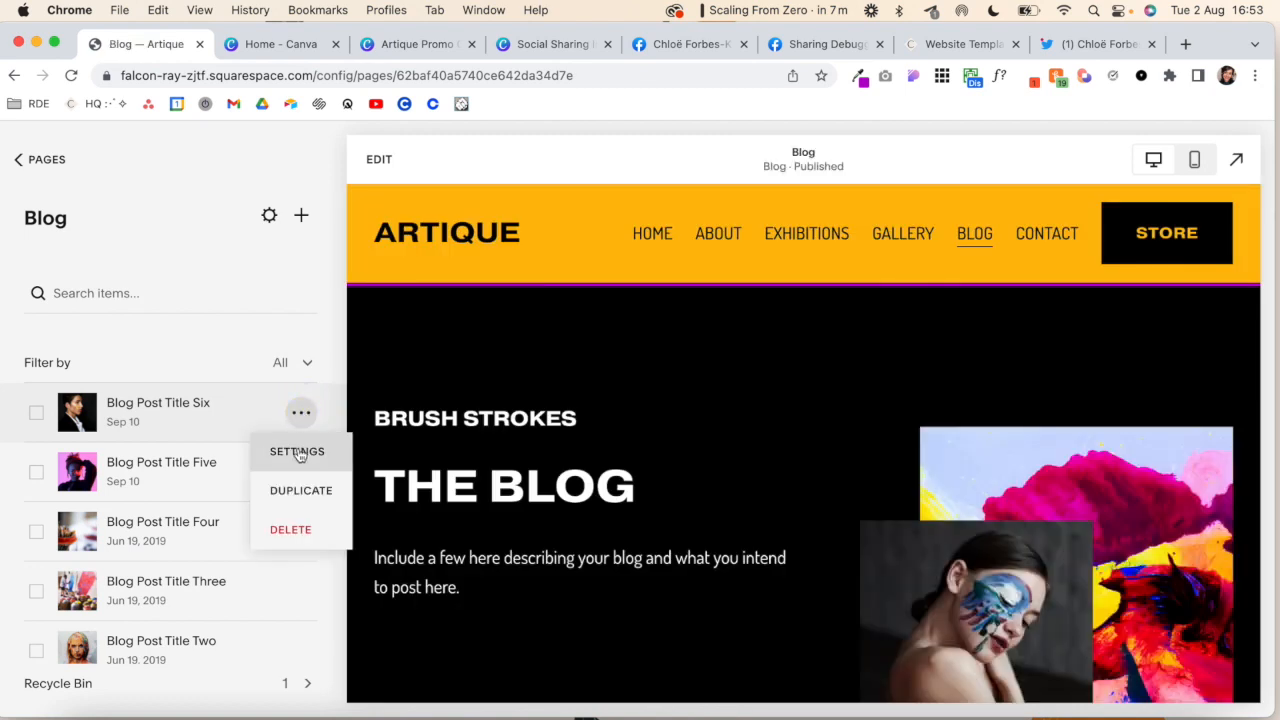
left_click(296, 452)
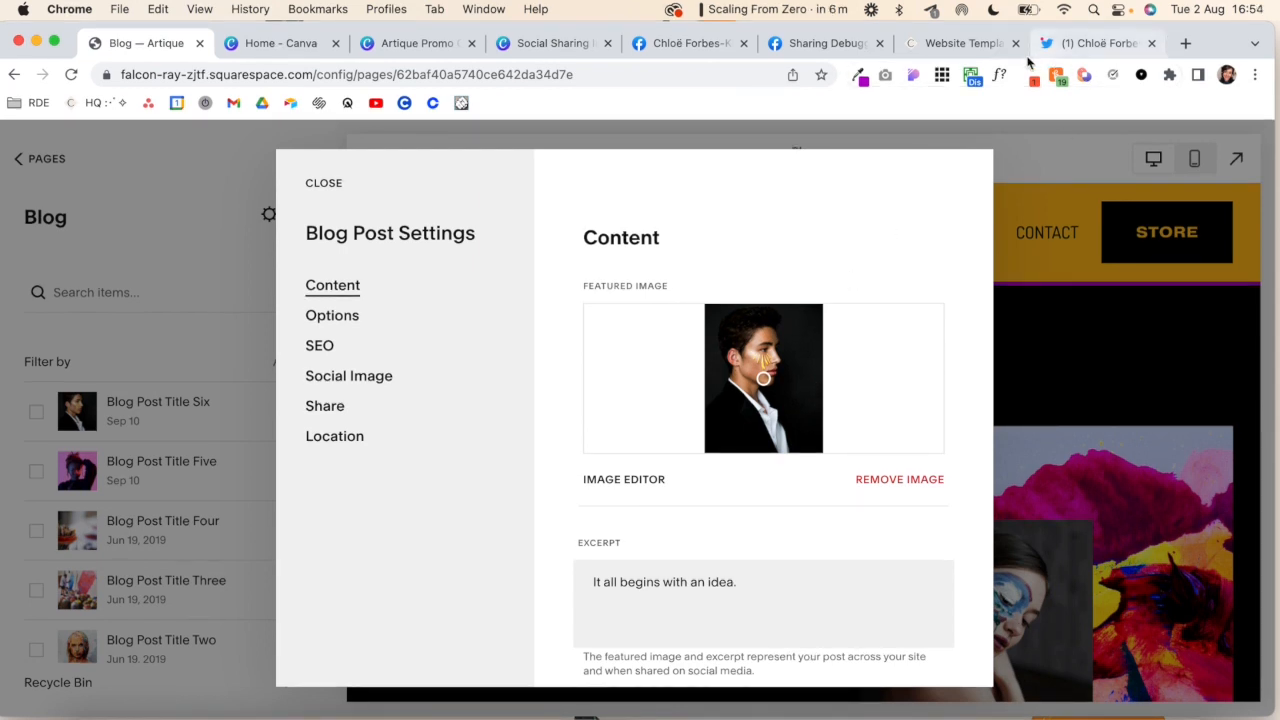
left_click(956, 44)
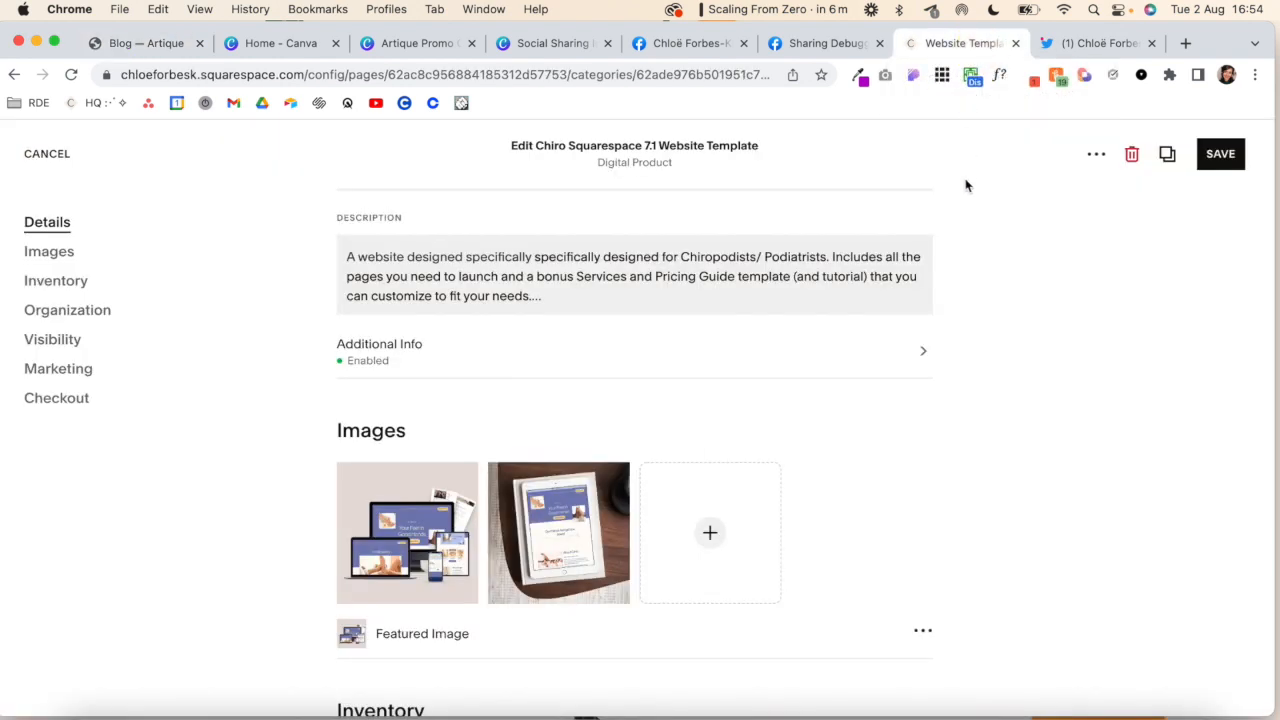
mouse_move(560, 496)
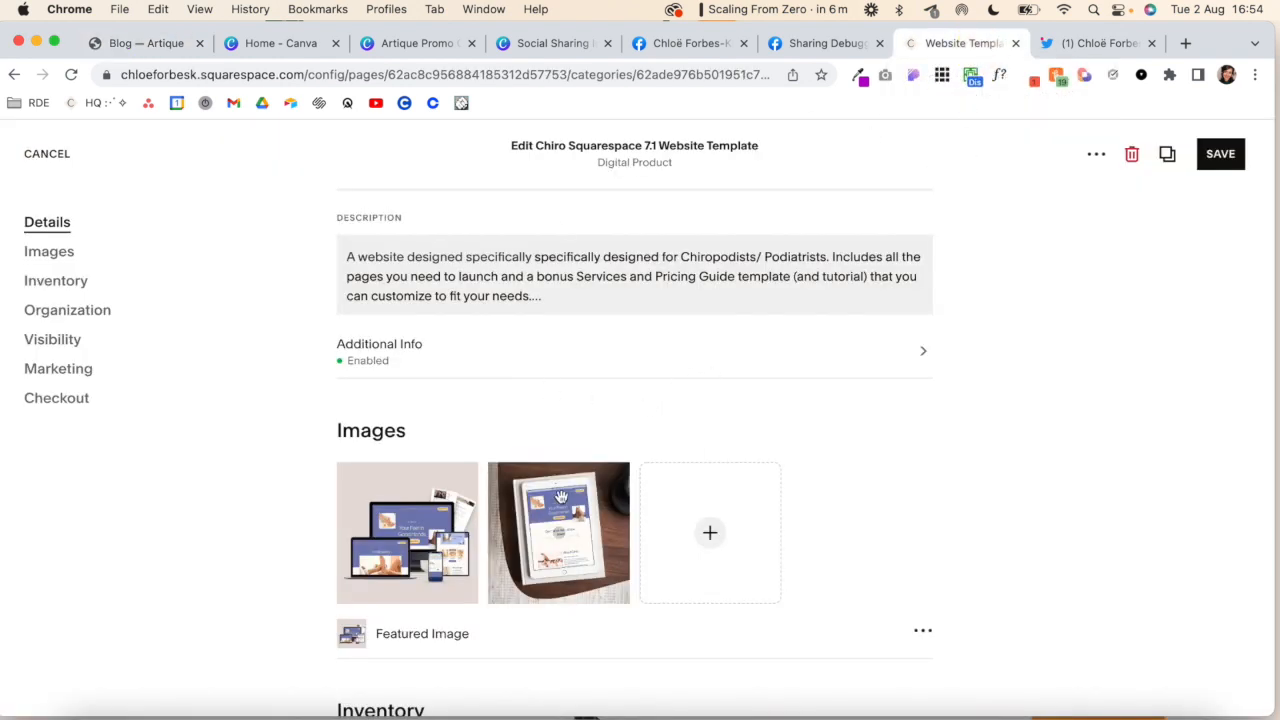
Scroll to the Chiro template's Featured Image, then switch to the Twitter profile
scroll("down", 3)
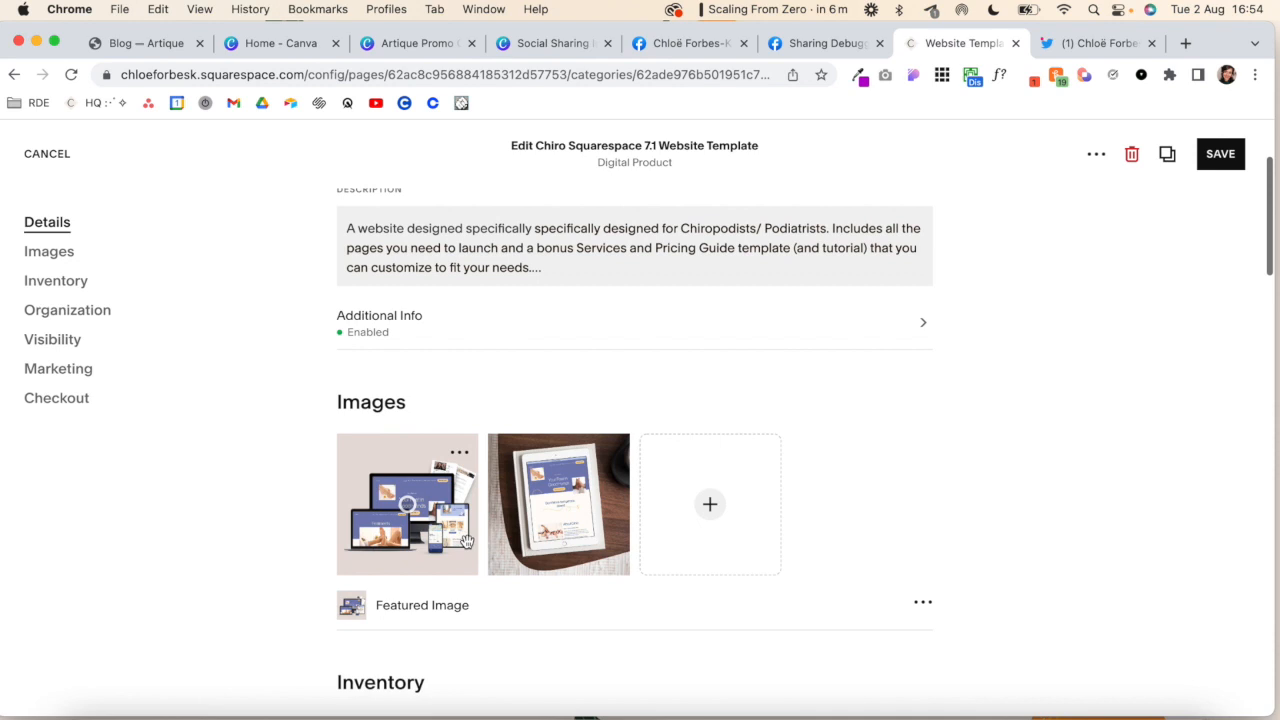
scroll("down", 3)
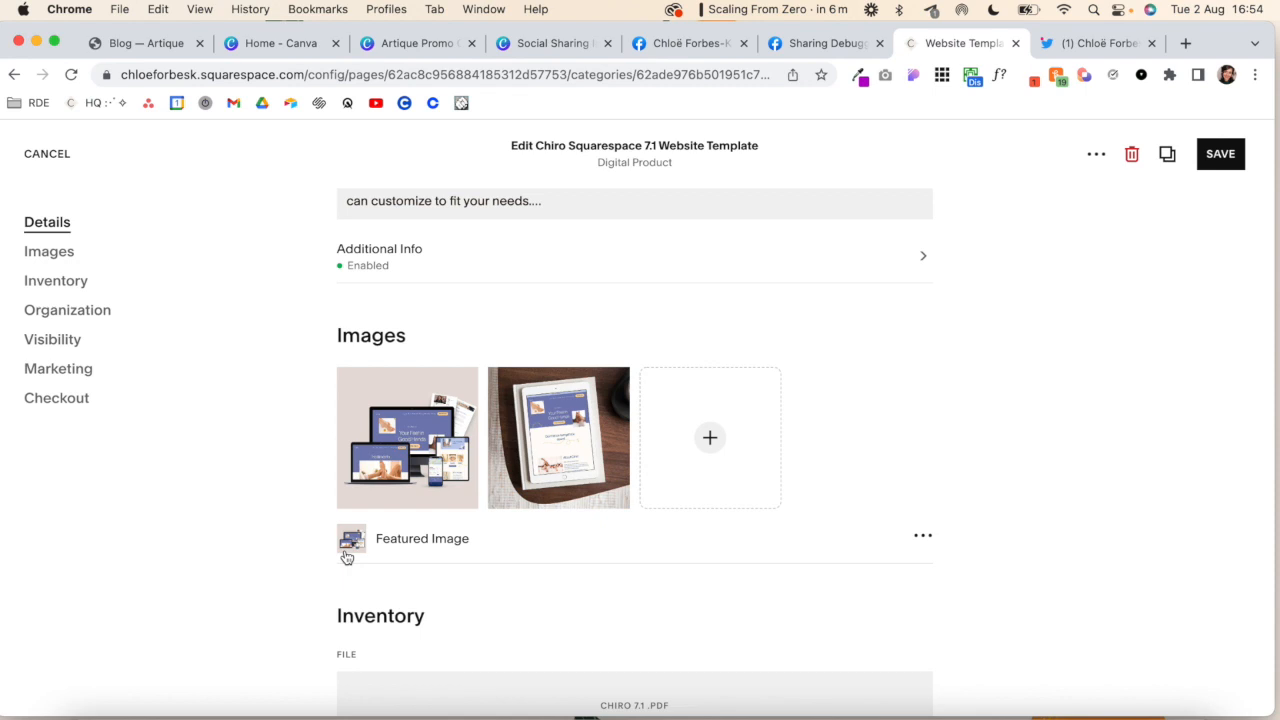
mouse_move(740, 548)
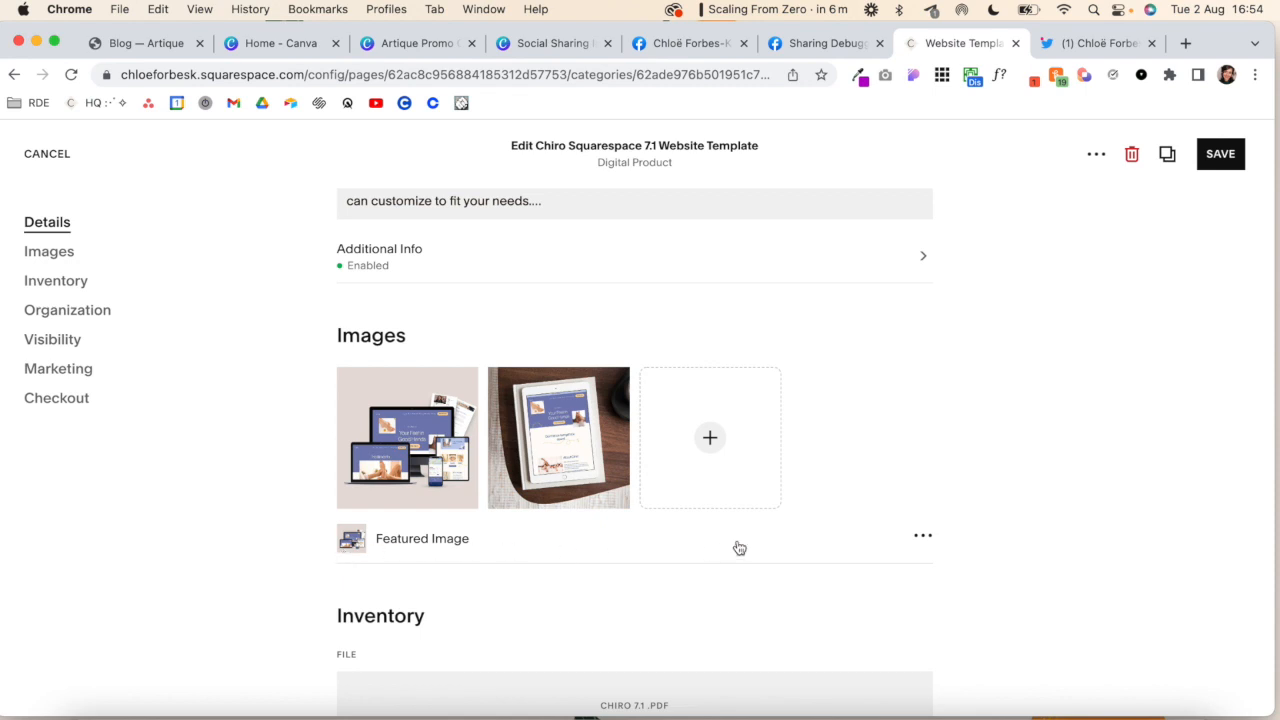
left_click(1098, 44)
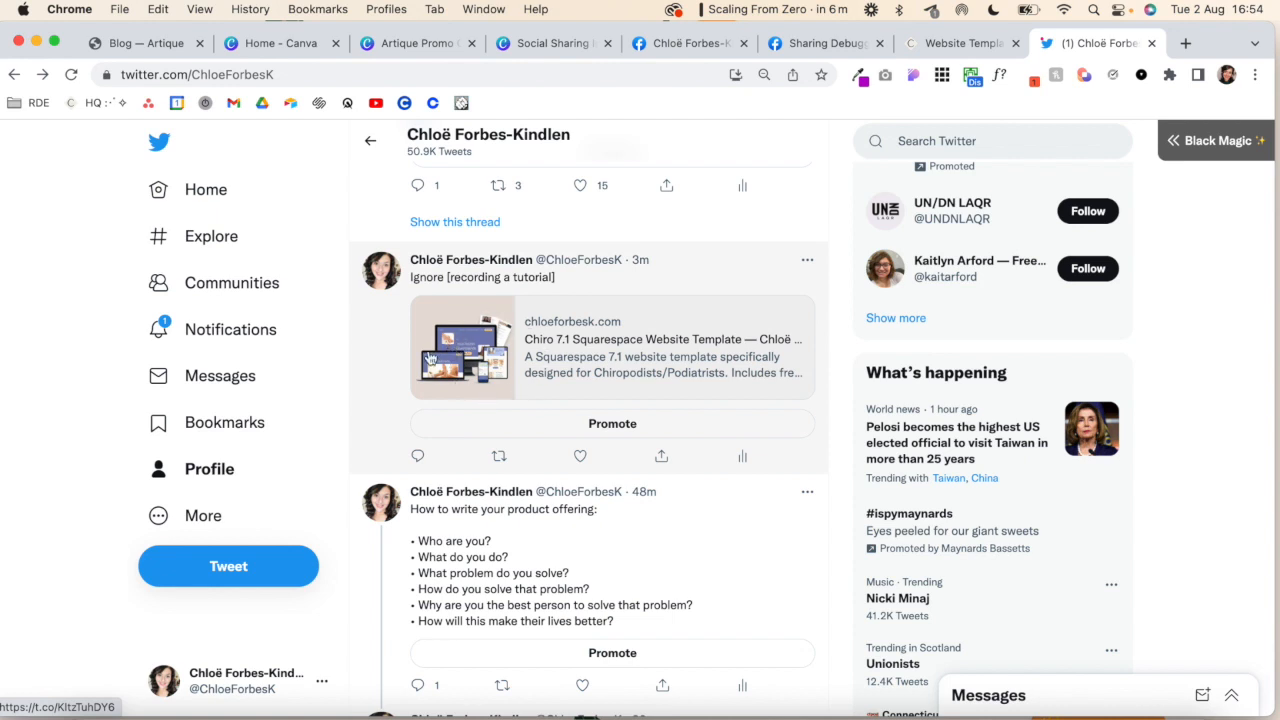
mouse_move(490, 356)
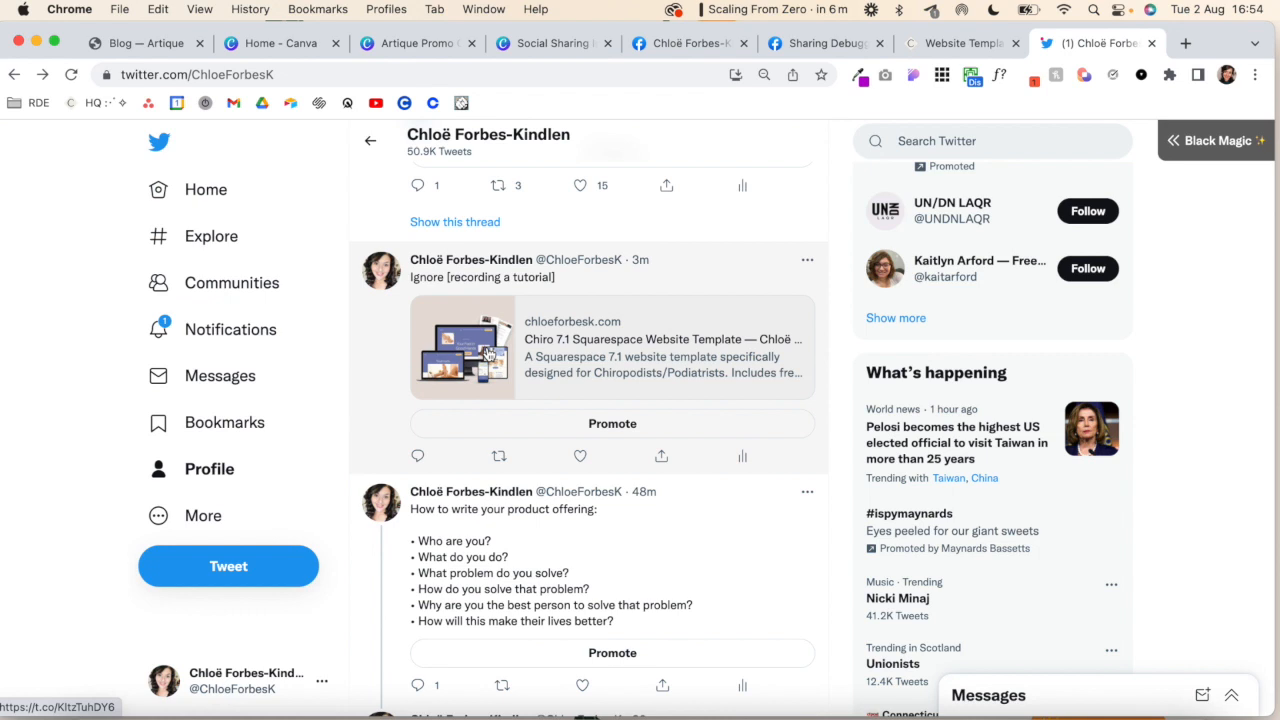
mouse_move(476, 326)
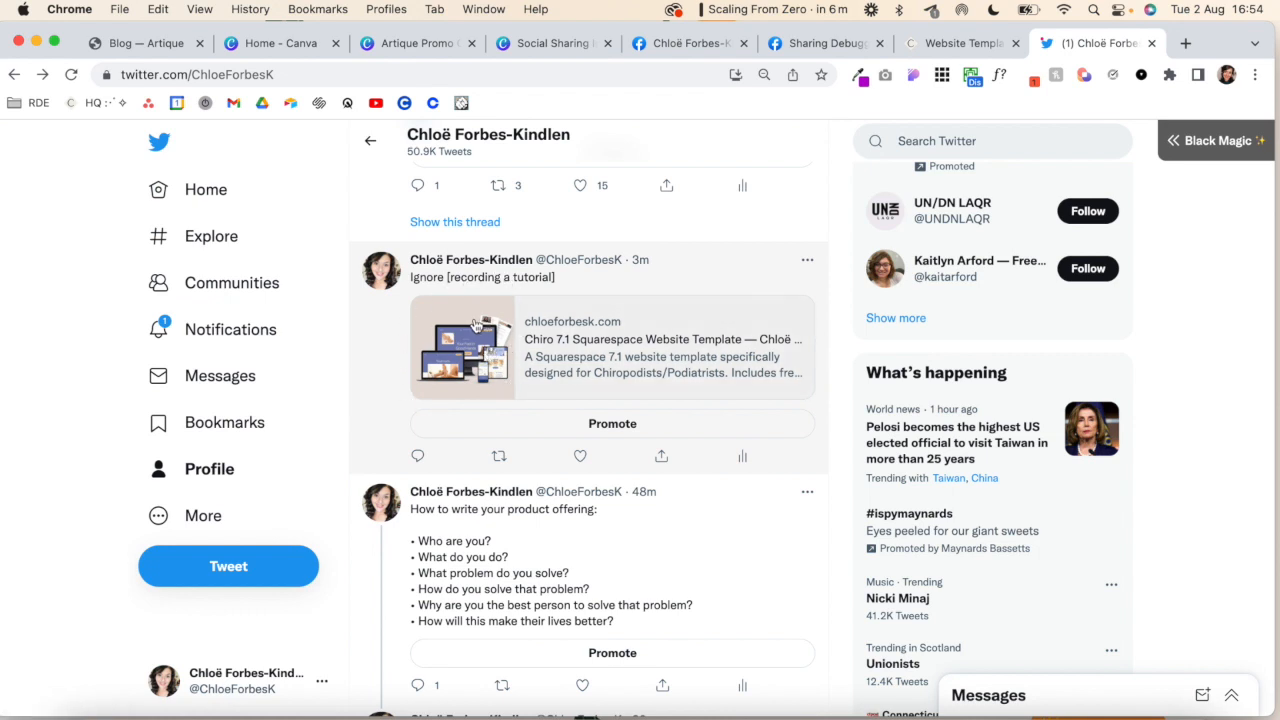
mouse_move(476, 326)
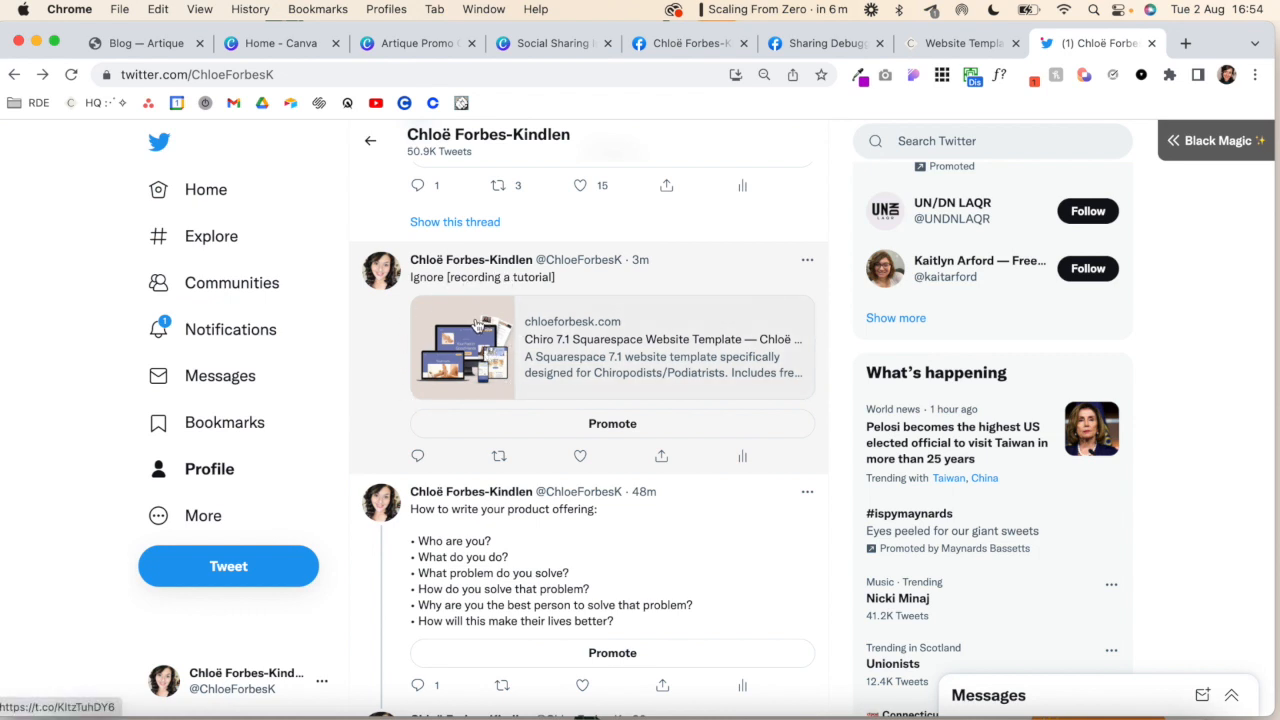
mouse_move(448, 332)
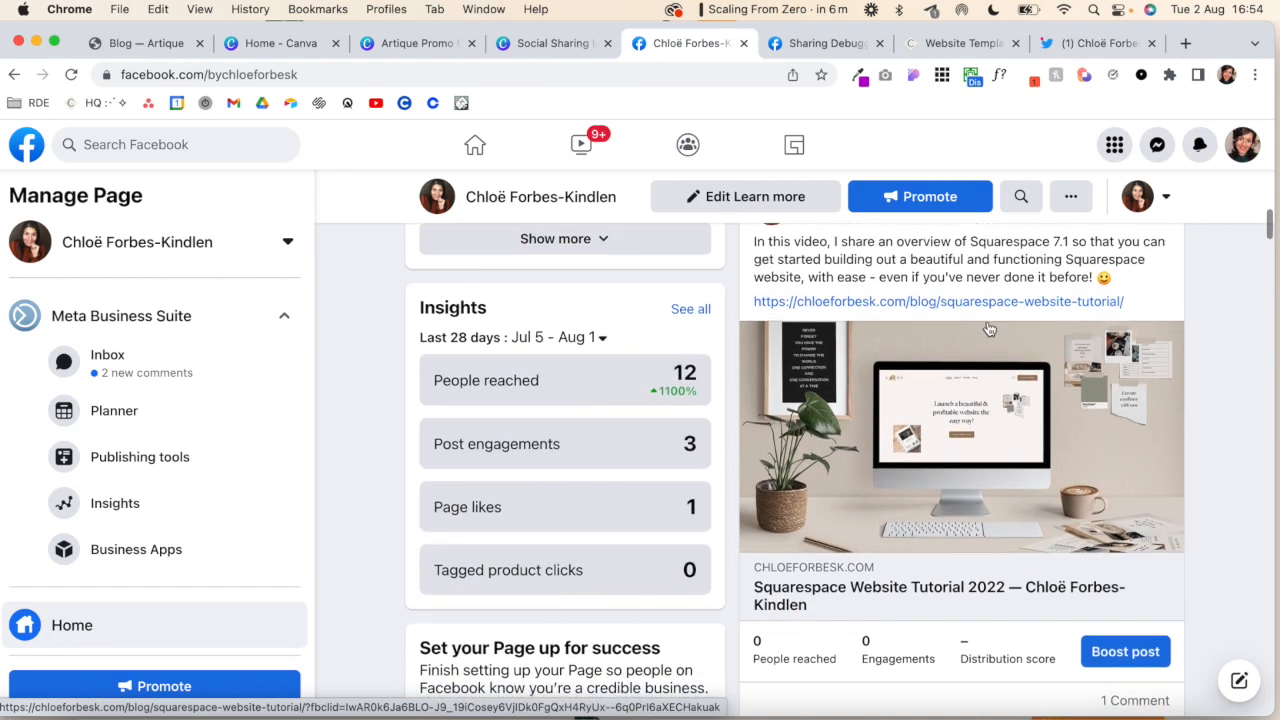
scroll("down", 3)
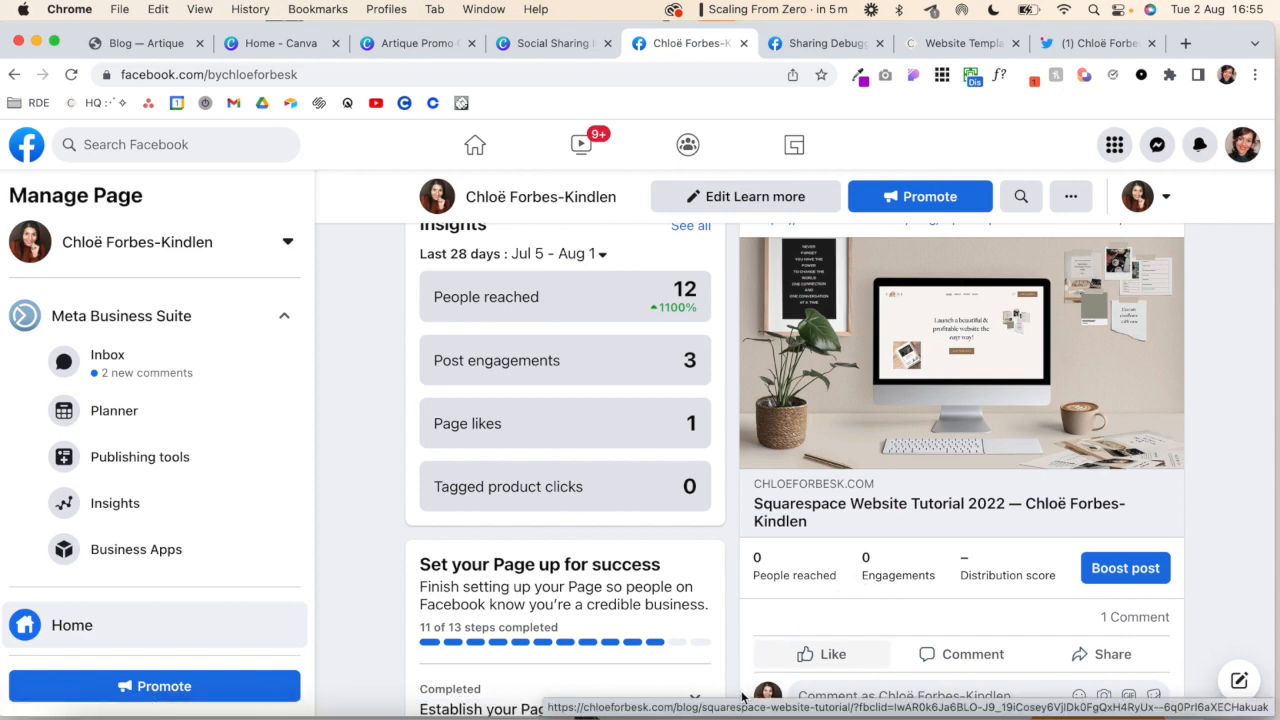
mouse_move(544, 48)
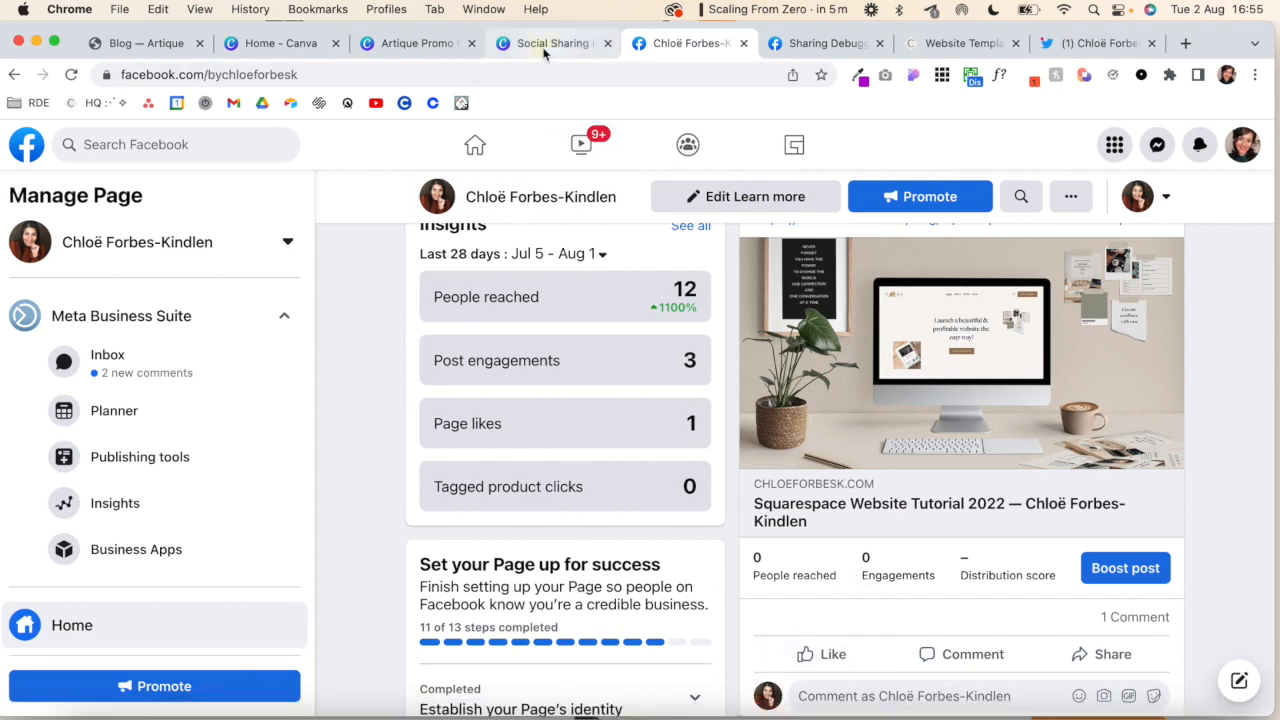
Compare the Canva Social Sharing Image template with the Facebook post preview and return to Canva
left_click(552, 44)
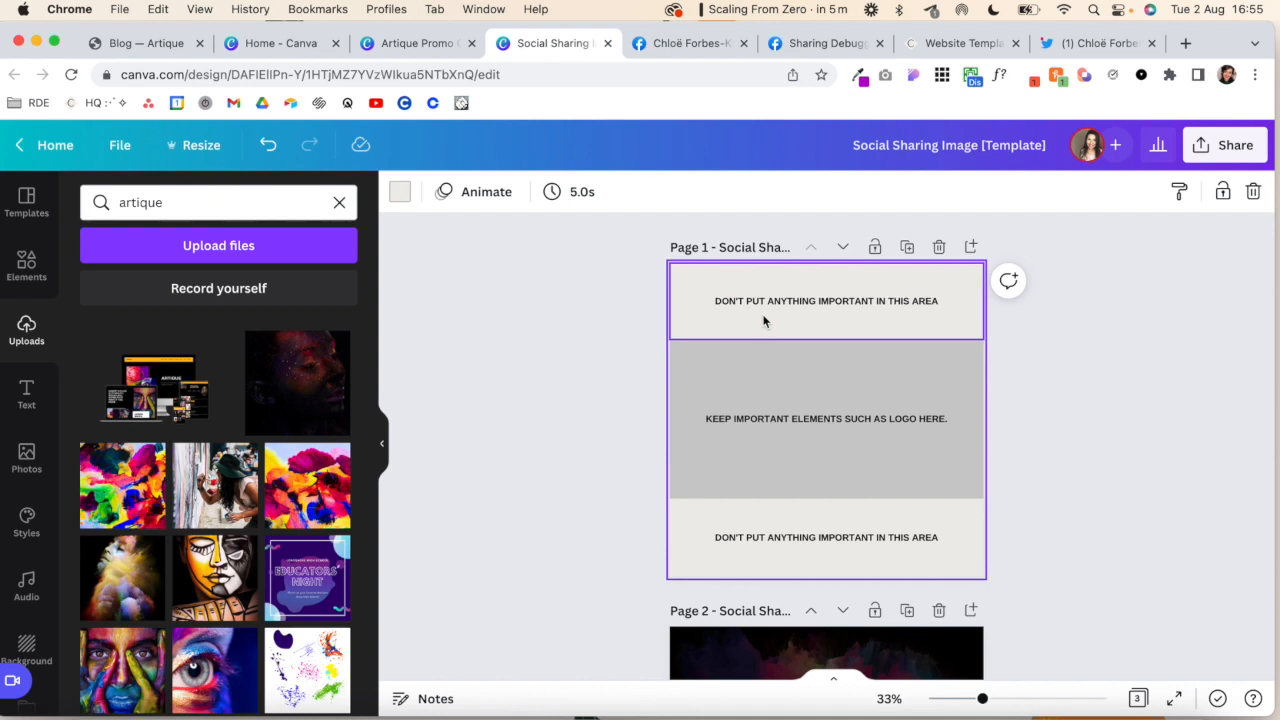
mouse_move(800, 348)
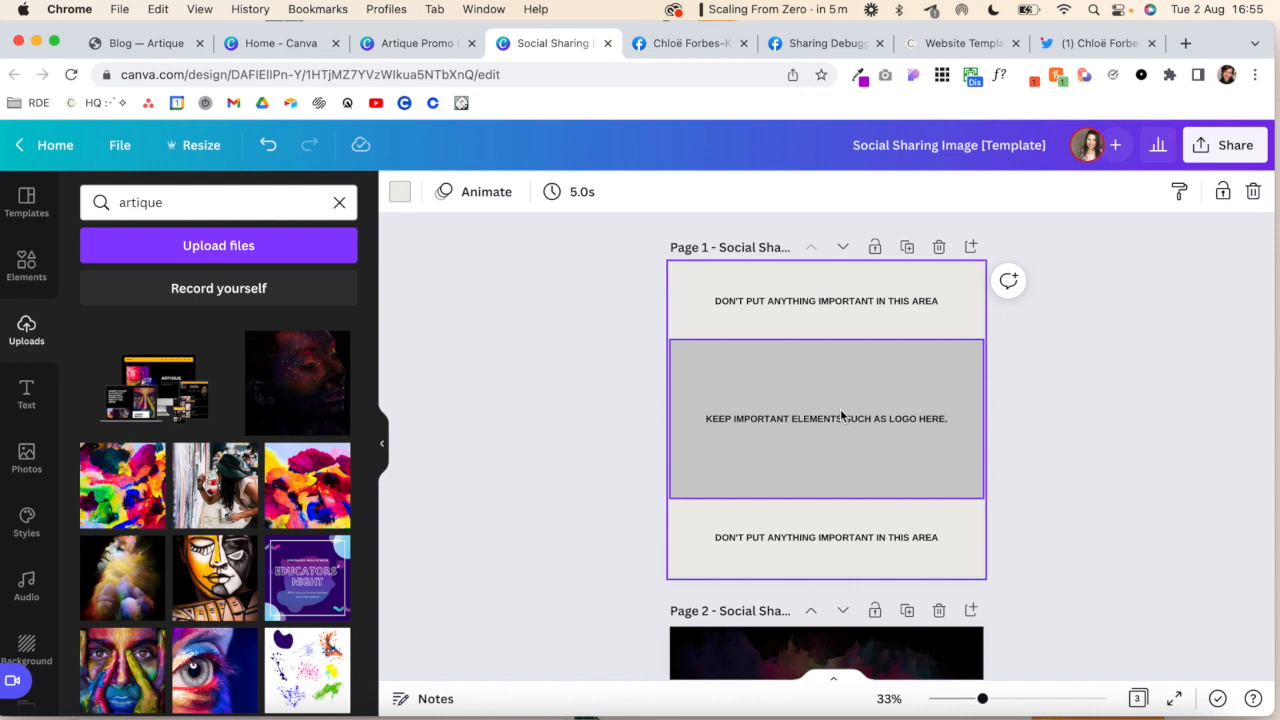
mouse_move(876, 462)
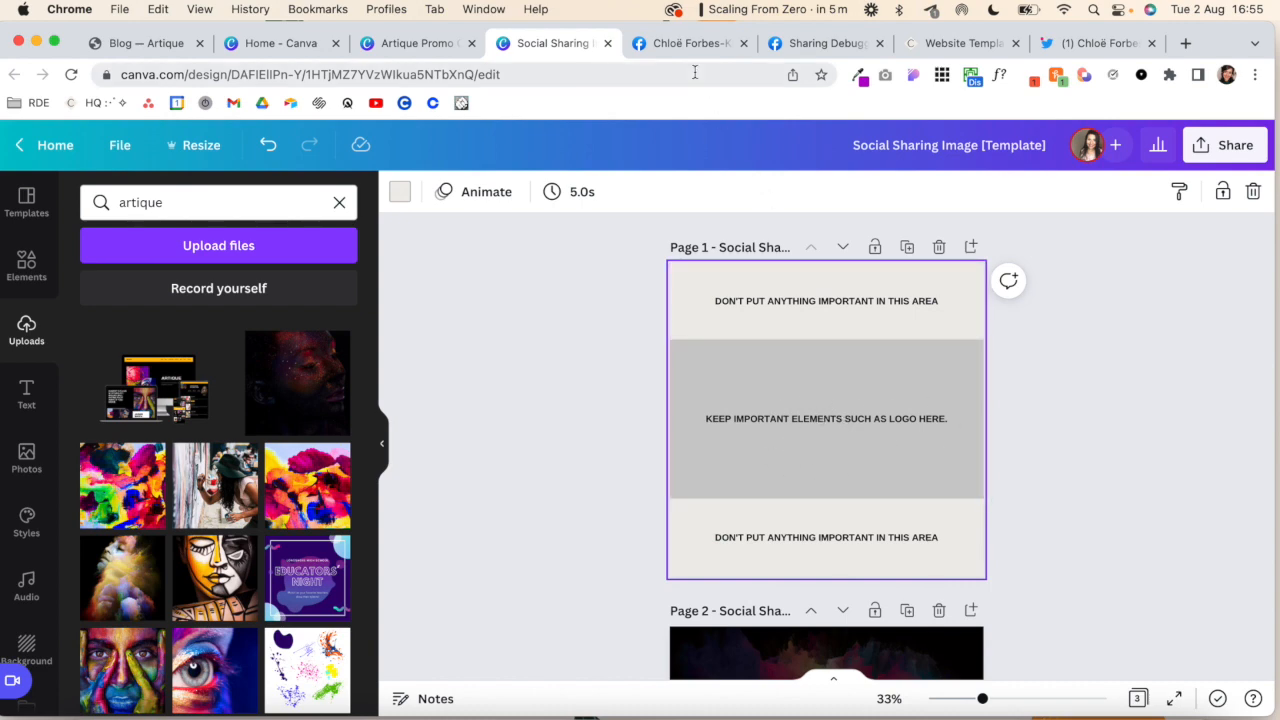
left_click(688, 44)
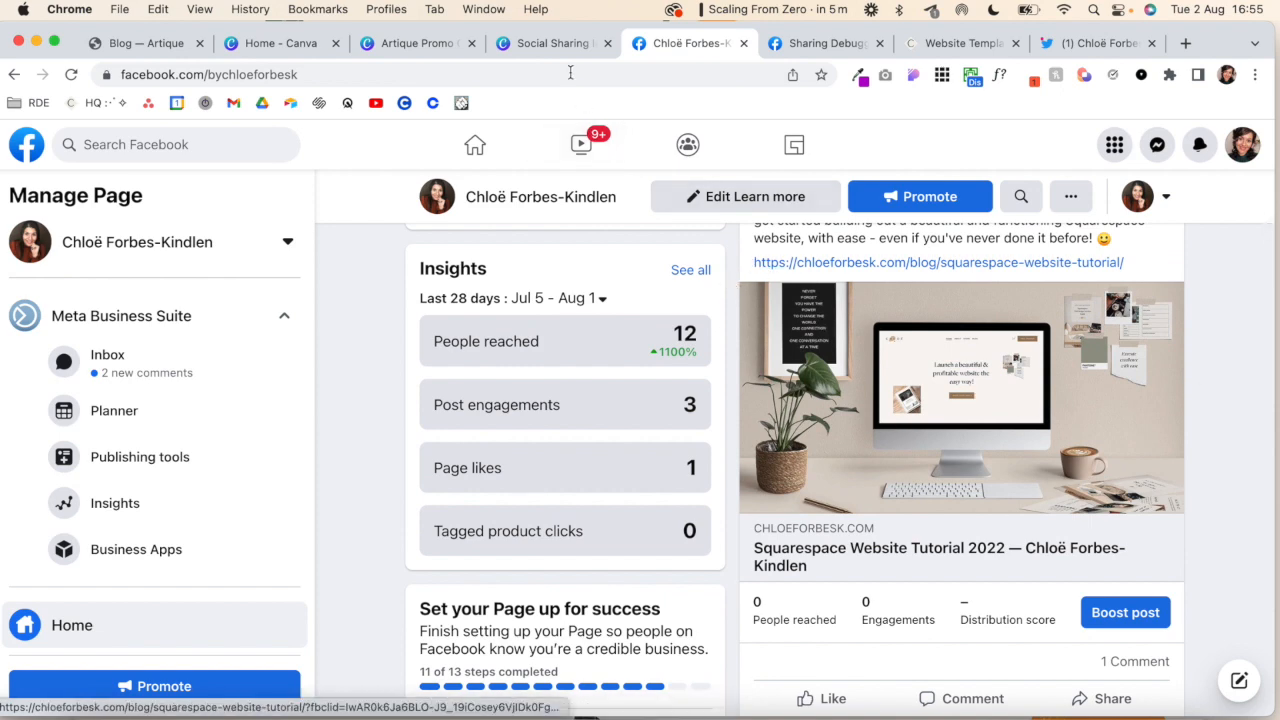
left_click(550, 44)
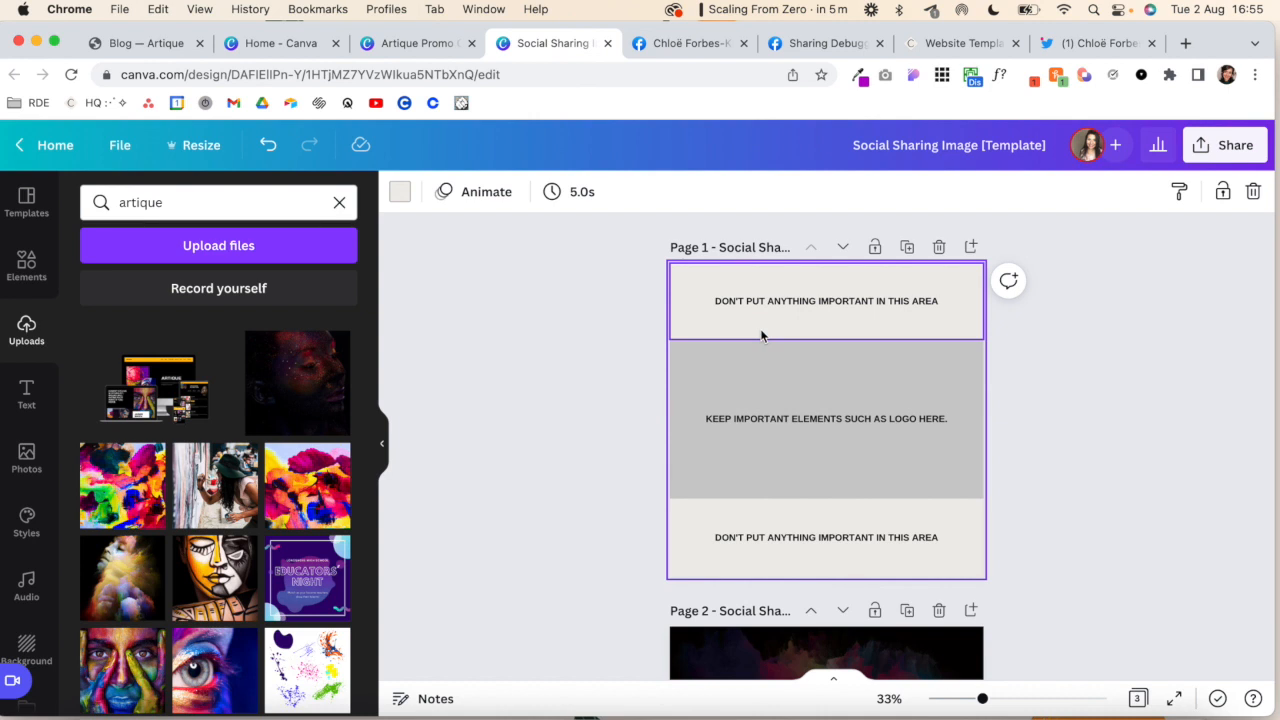
scroll("down", 3)
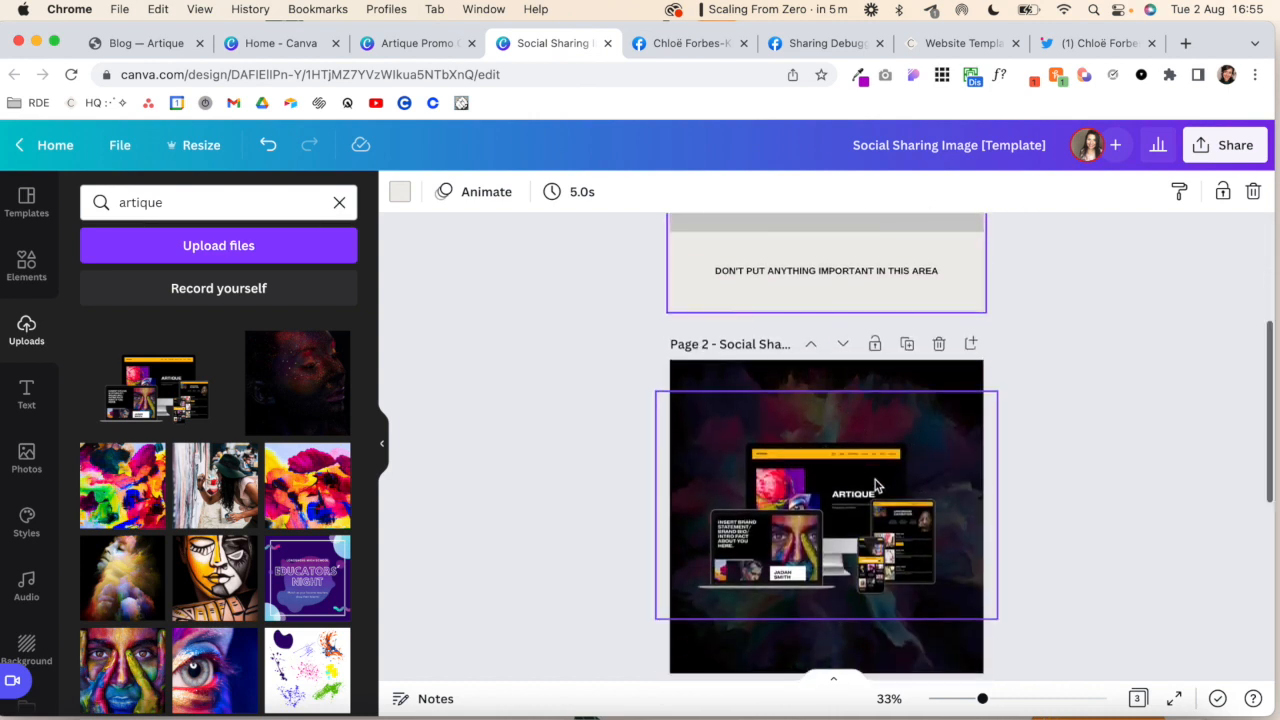
scroll("down", 3)
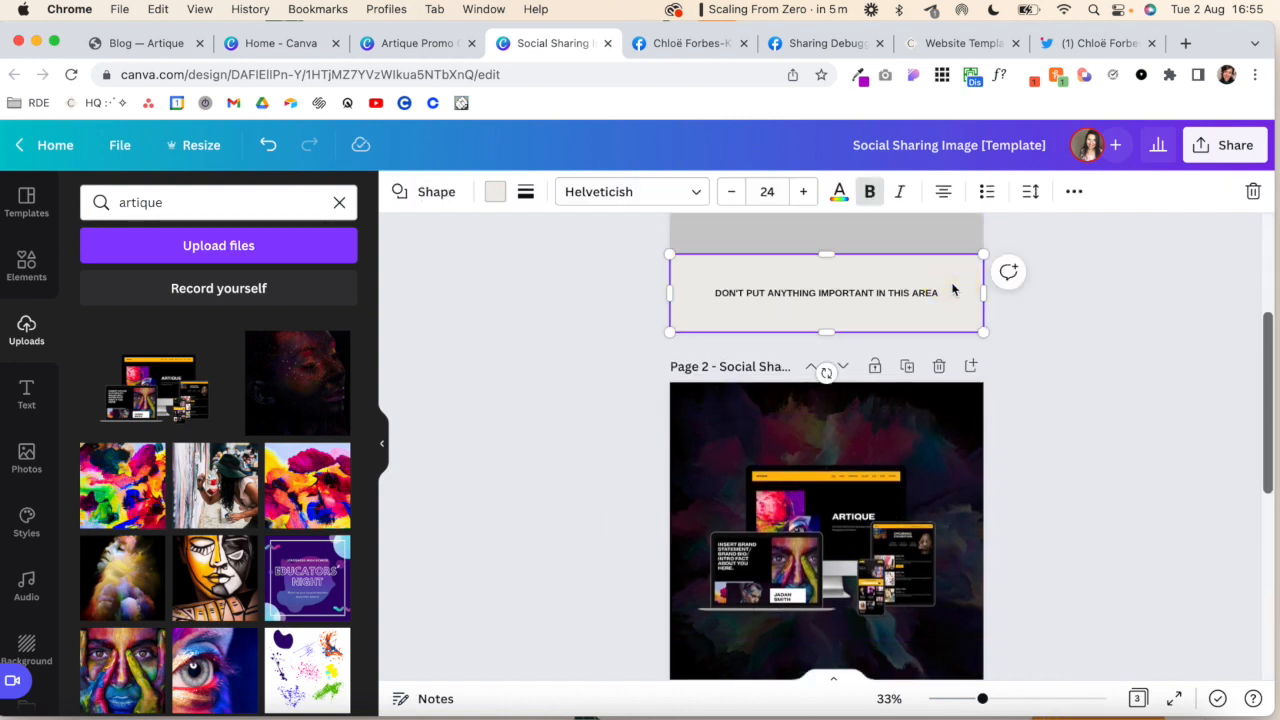
scroll("down", 3)
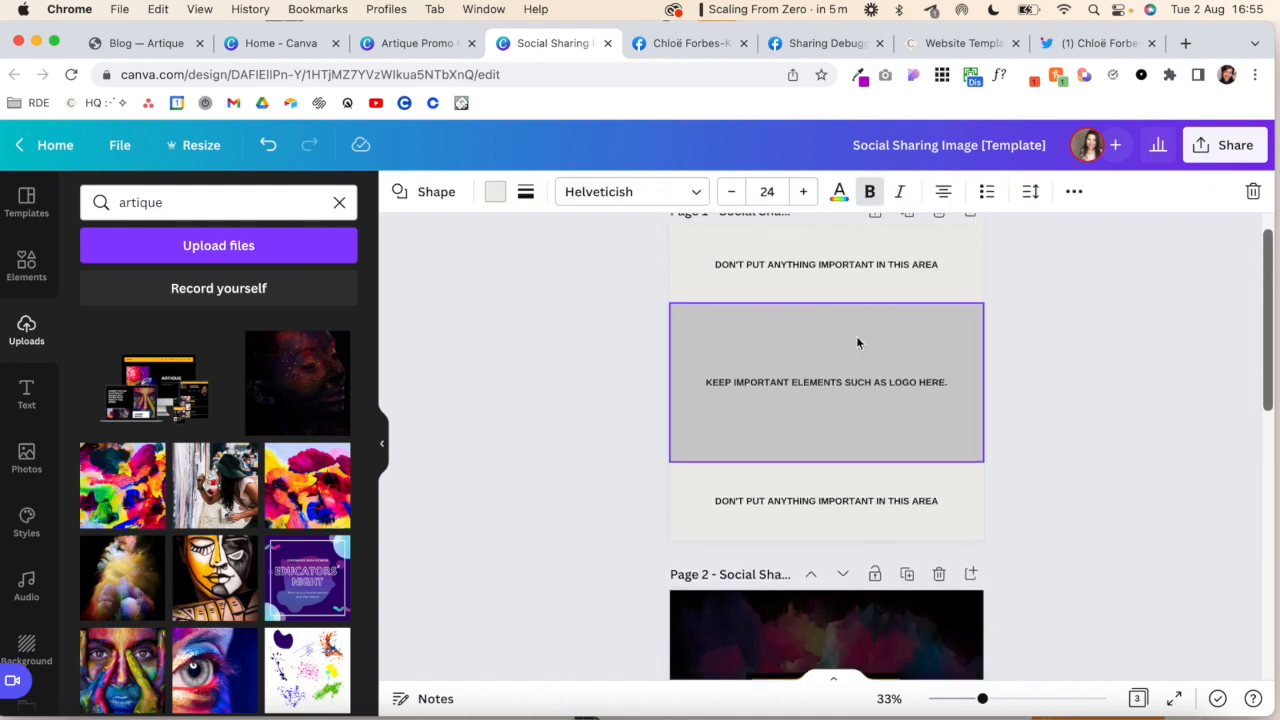
scroll("down", 3)
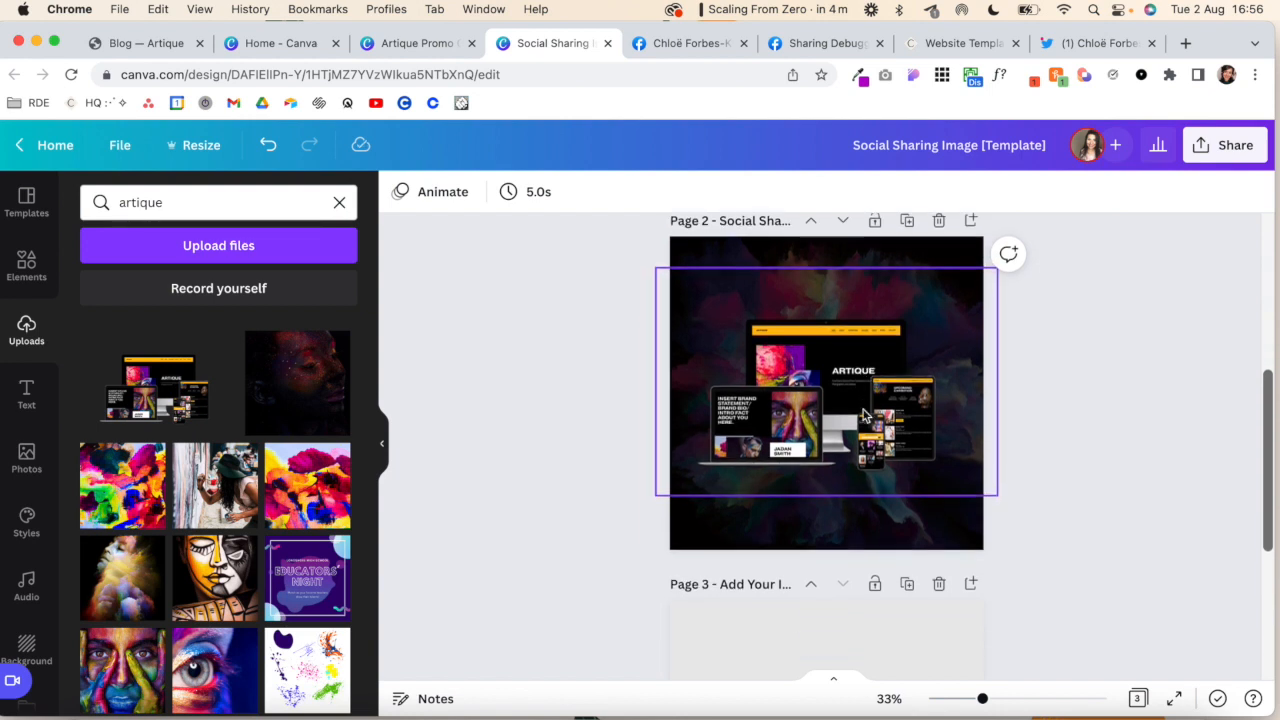
Drop an uploaded Artique screenshot into the left device screen of the page 3 mockup and adjust it
scroll("down", 3)
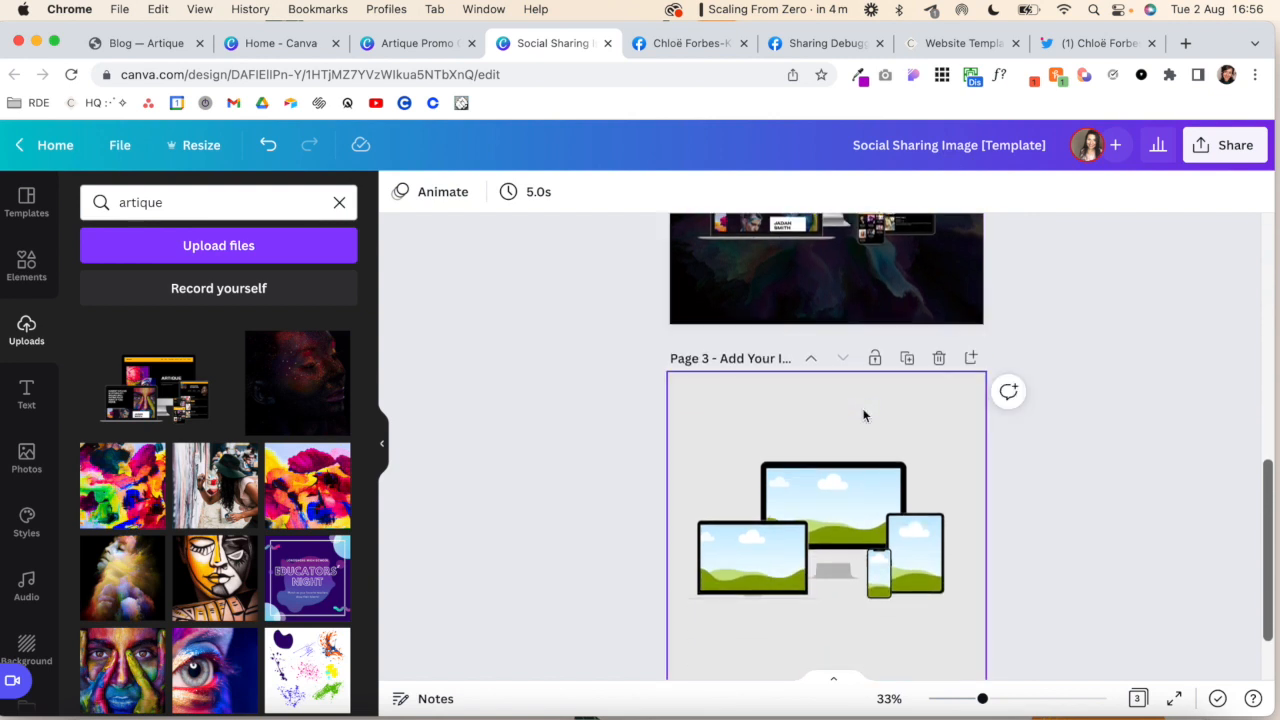
left_click(752, 558)
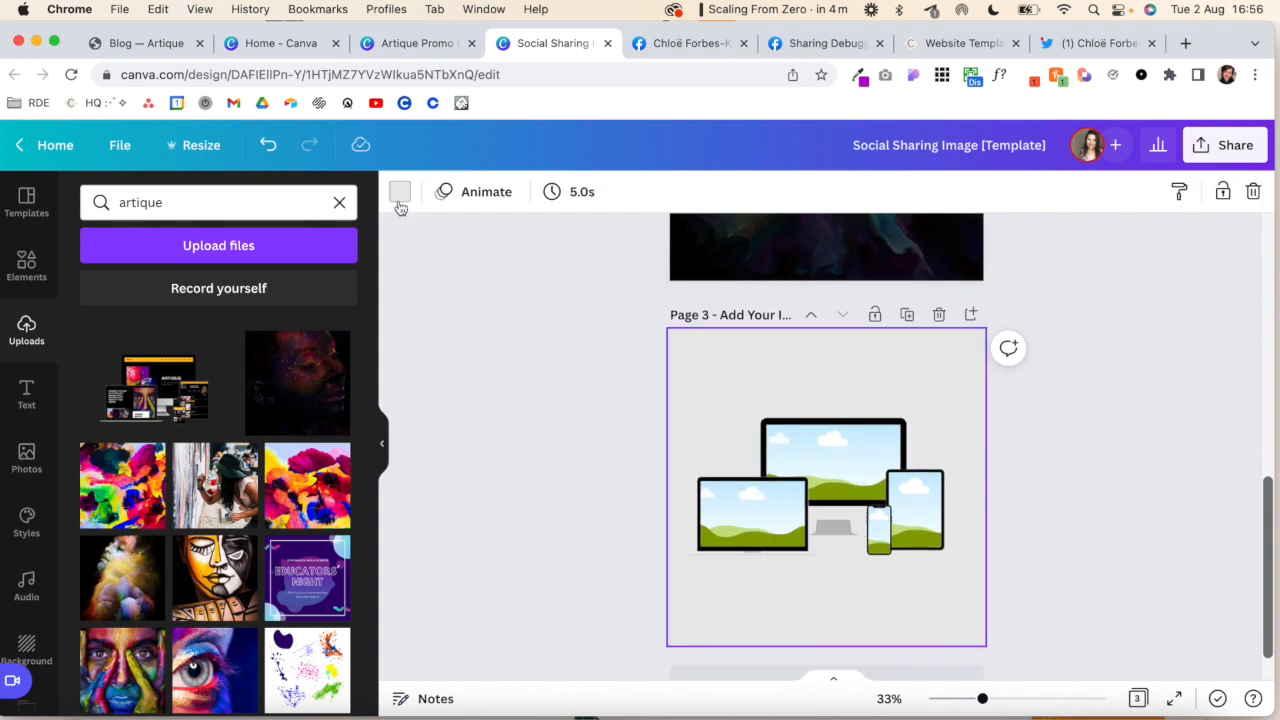
left_click(400, 192)
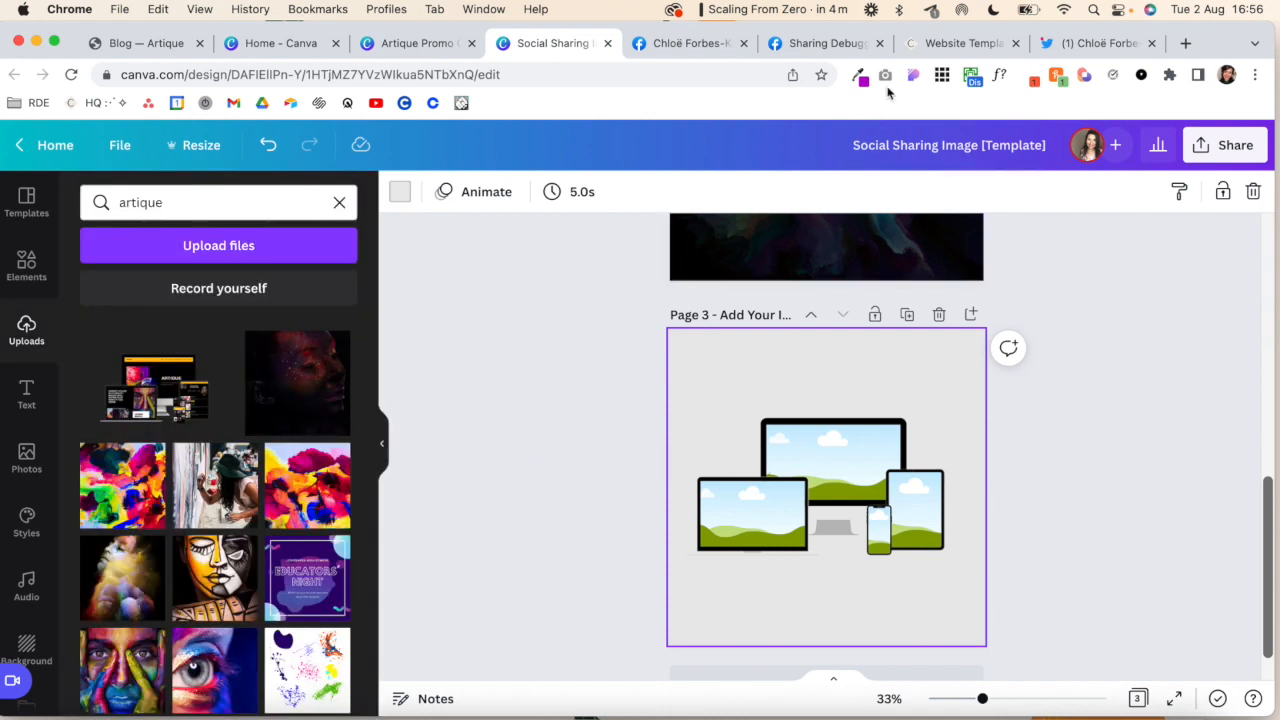
mouse_move(884, 76)
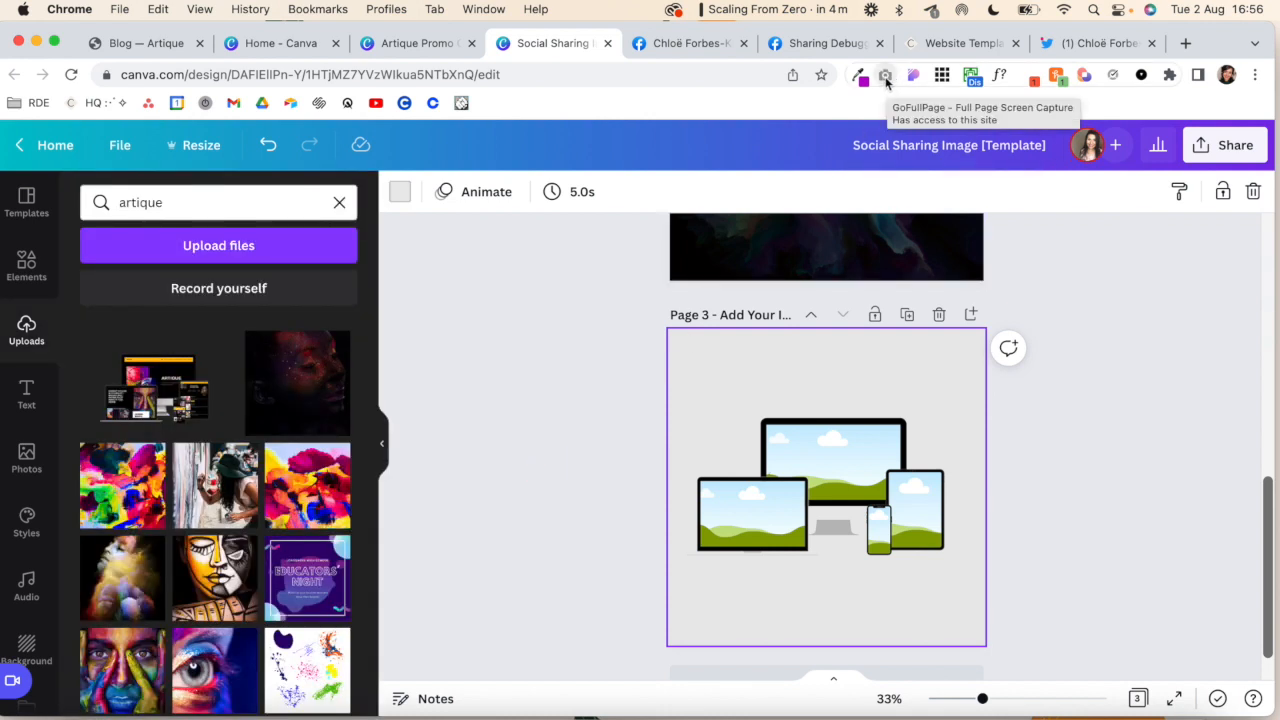
mouse_move(886, 80)
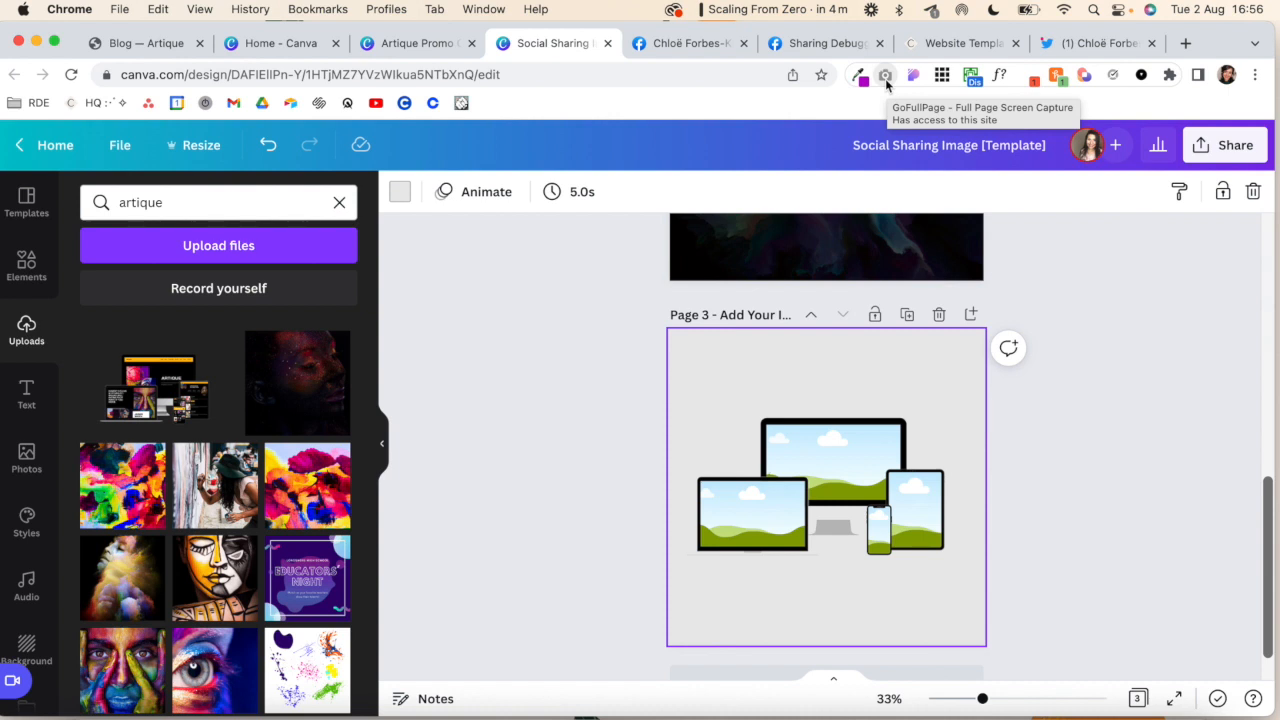
left_click(912, 510)
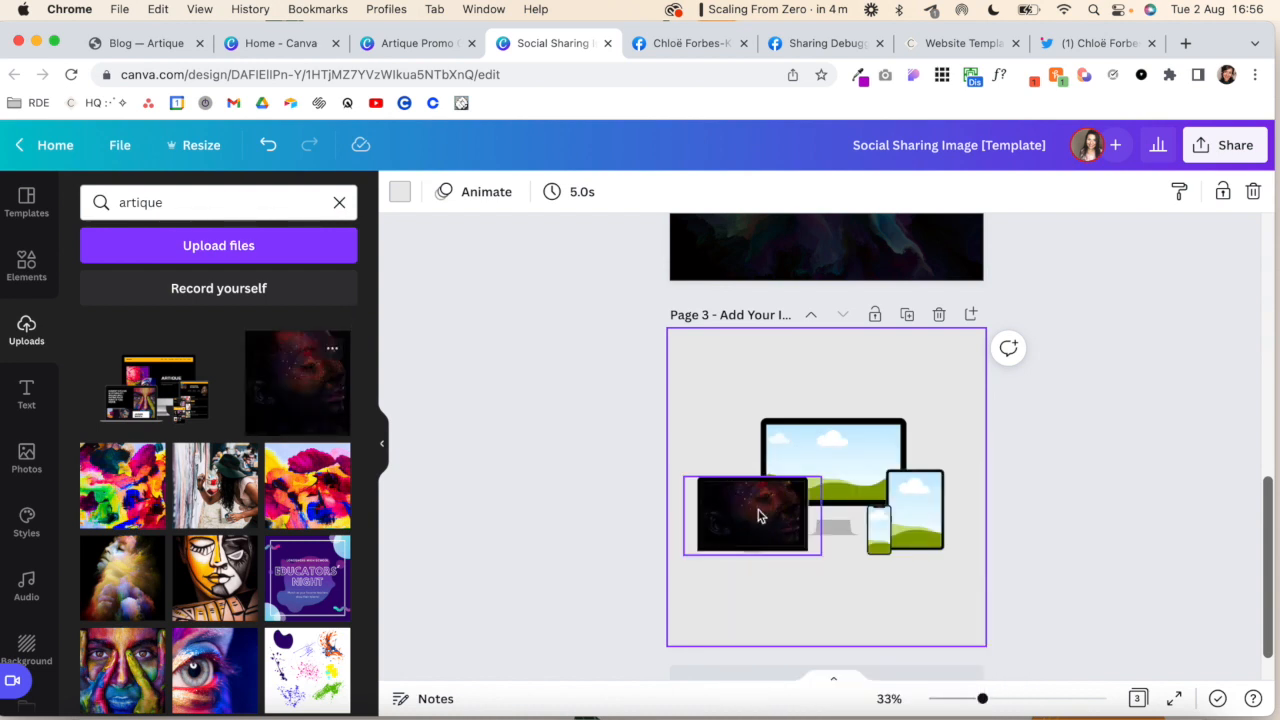
double_click(752, 514)
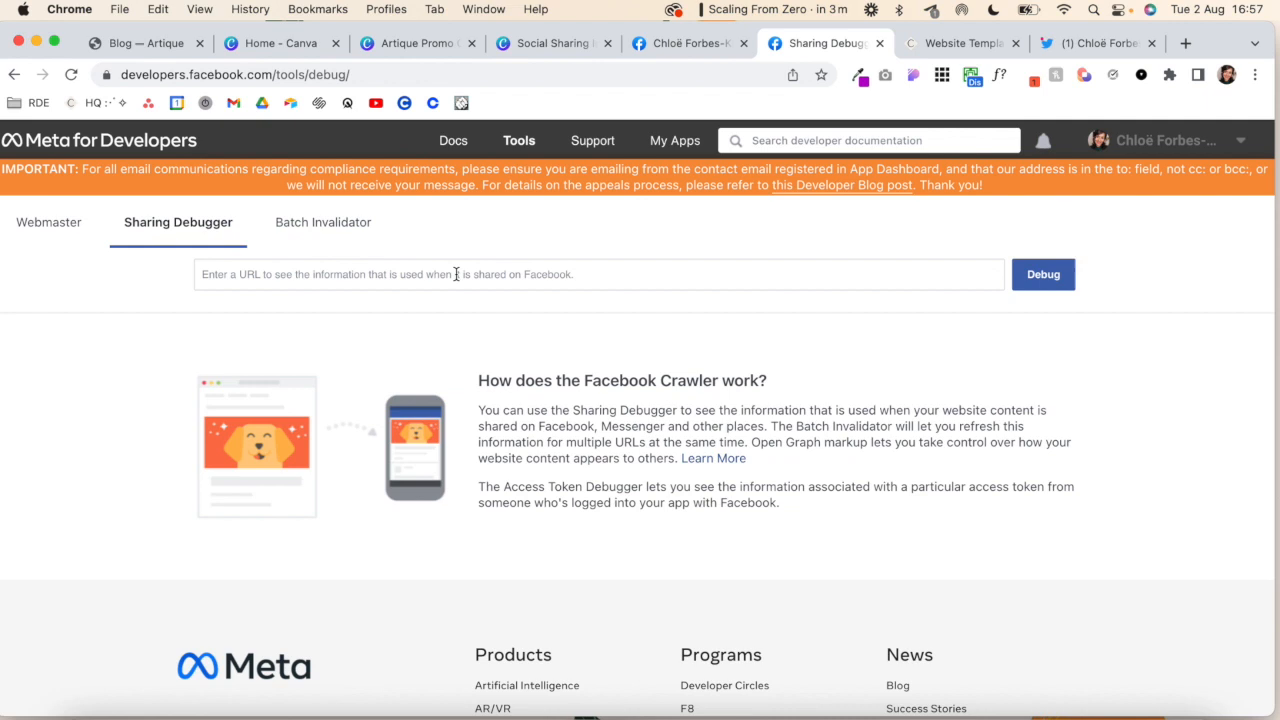
Focus the Sharing Debugger URL field, then switch to the Blog — Artique editor
left_click(1044, 274)
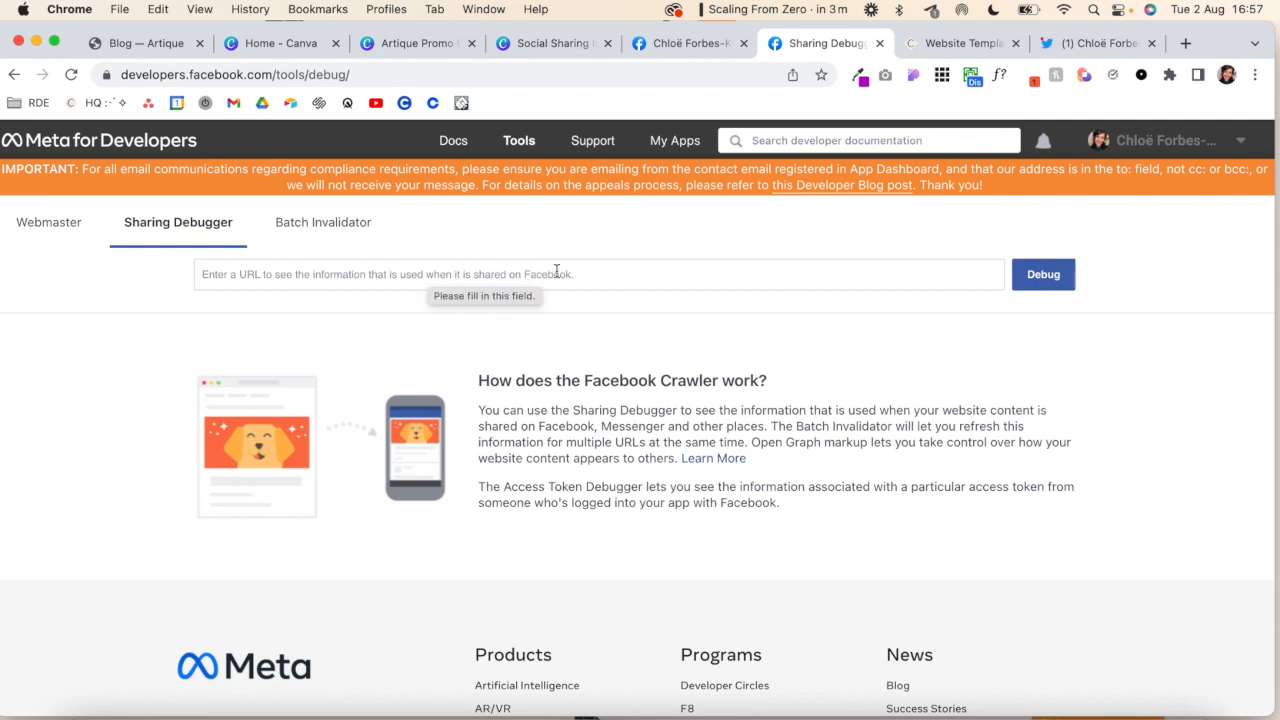
left_click(1044, 274)
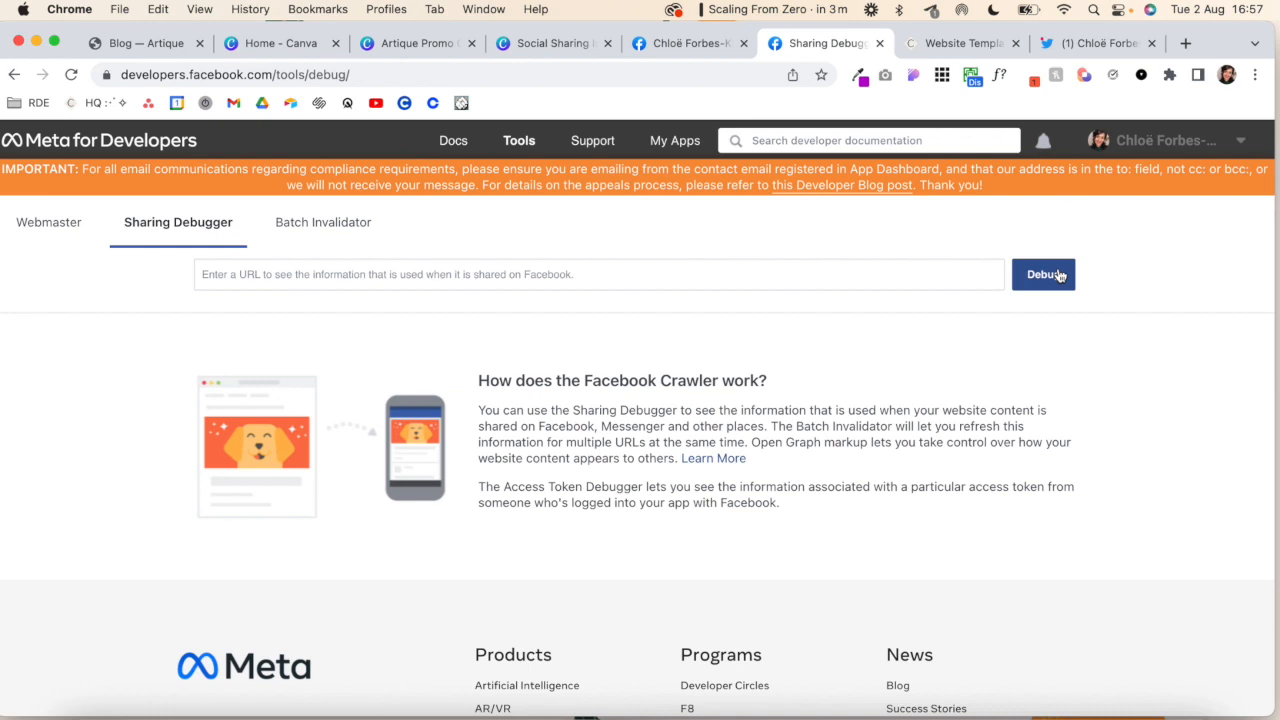
mouse_move(996, 356)
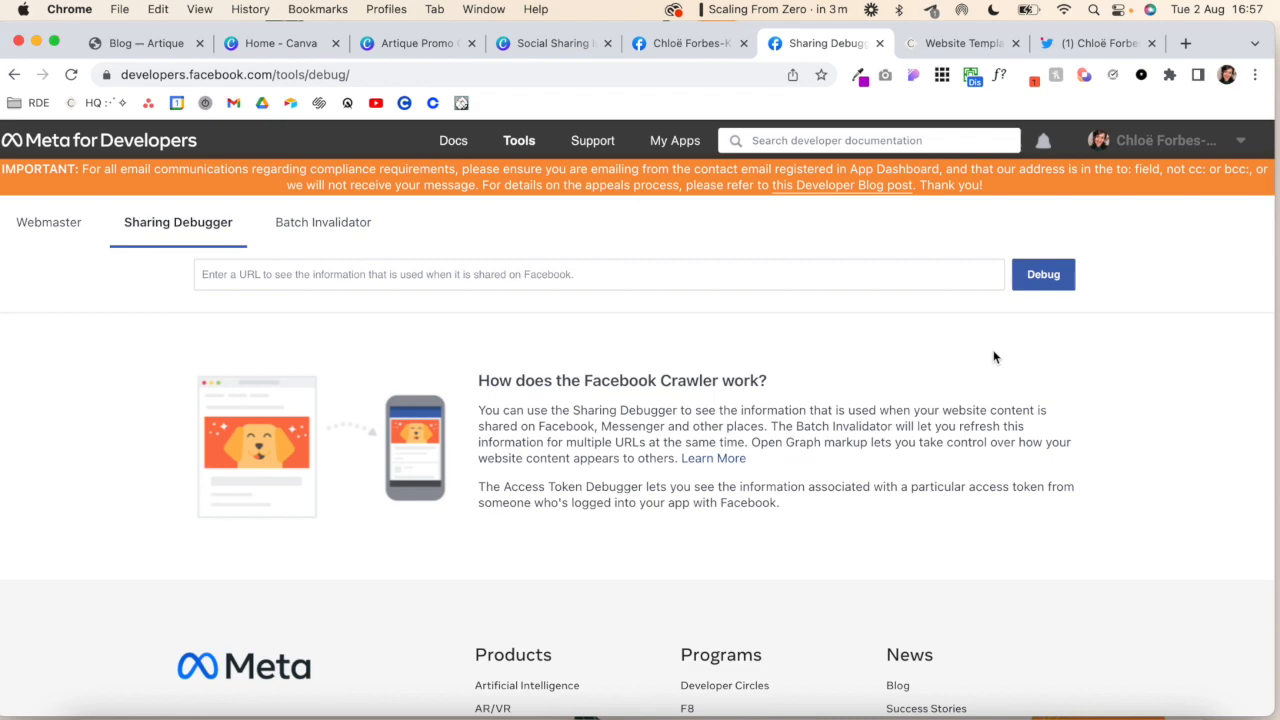
mouse_move(394, 306)
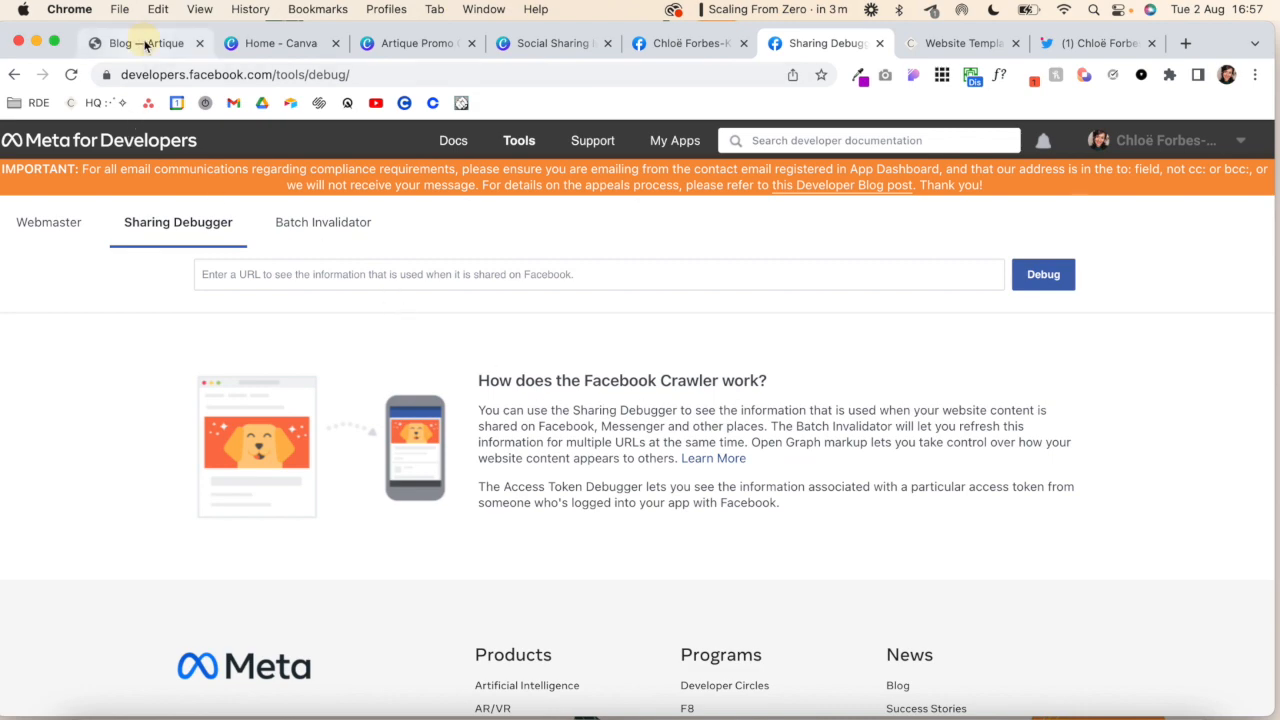
left_click(144, 44)
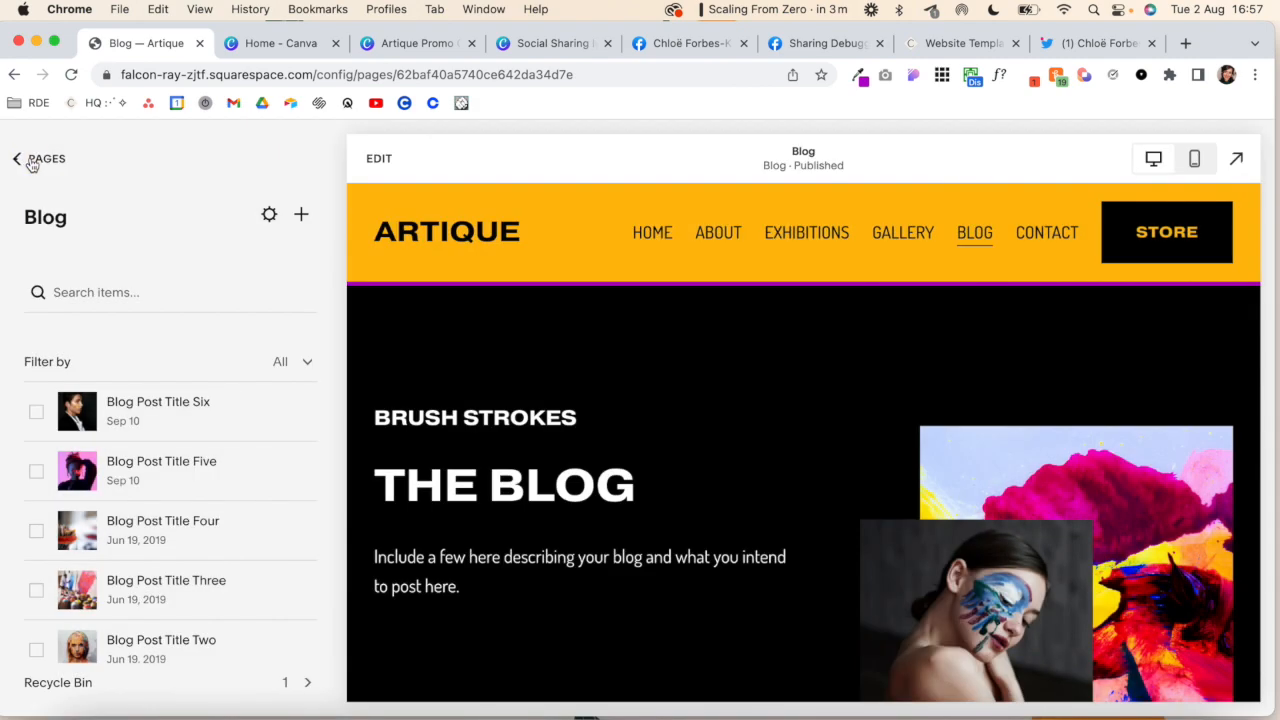
Back out of Blog page settings to the Squarespace main menu and return to the Canva template
left_click(16, 158)
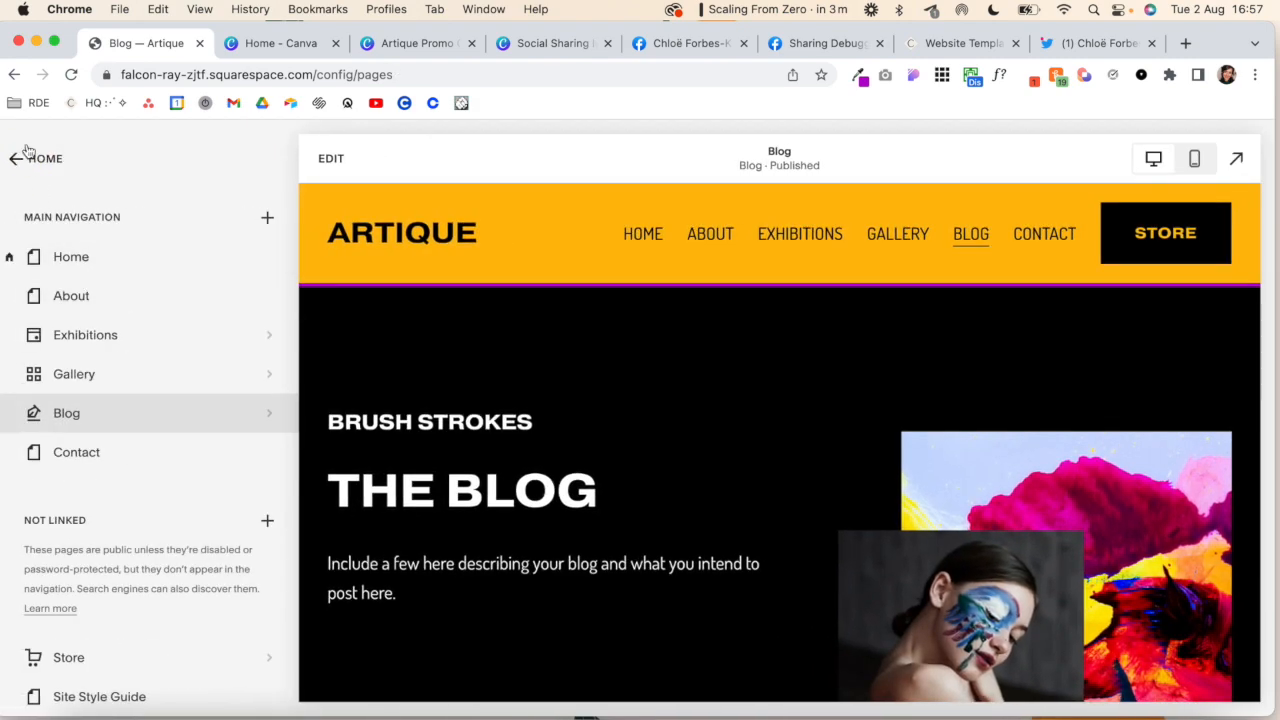
left_click(14, 158)
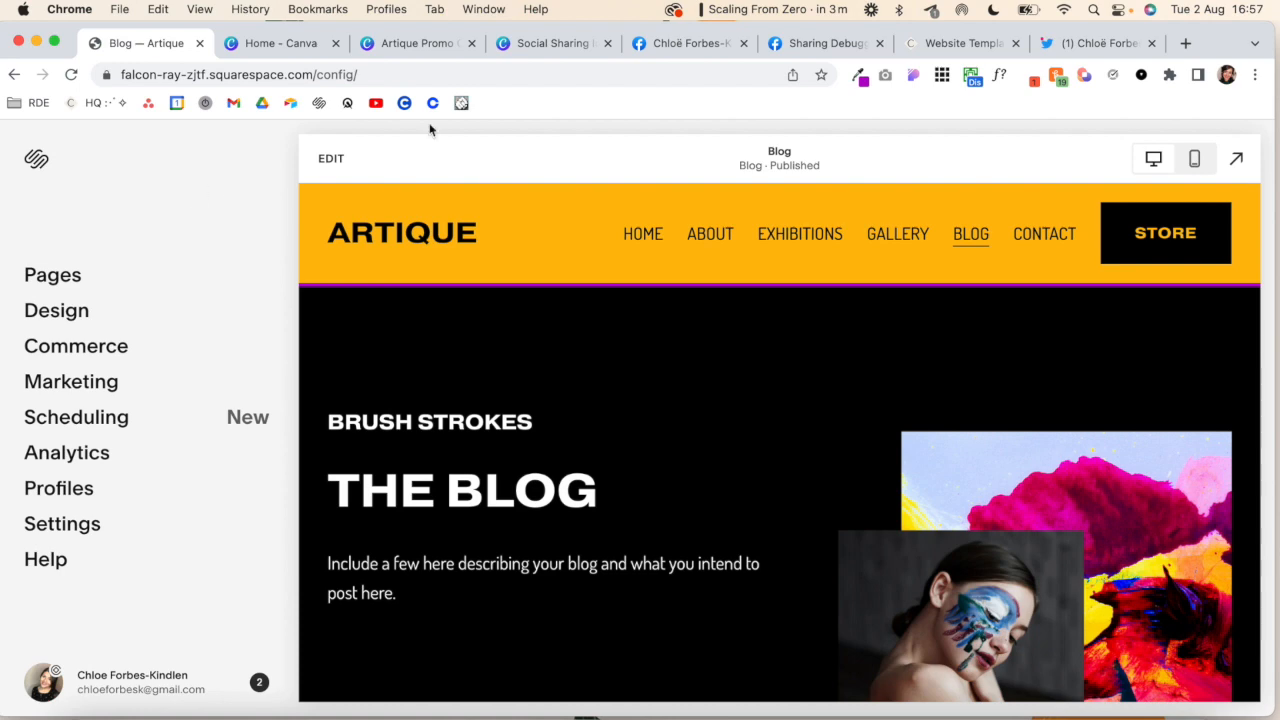
left_click(550, 44)
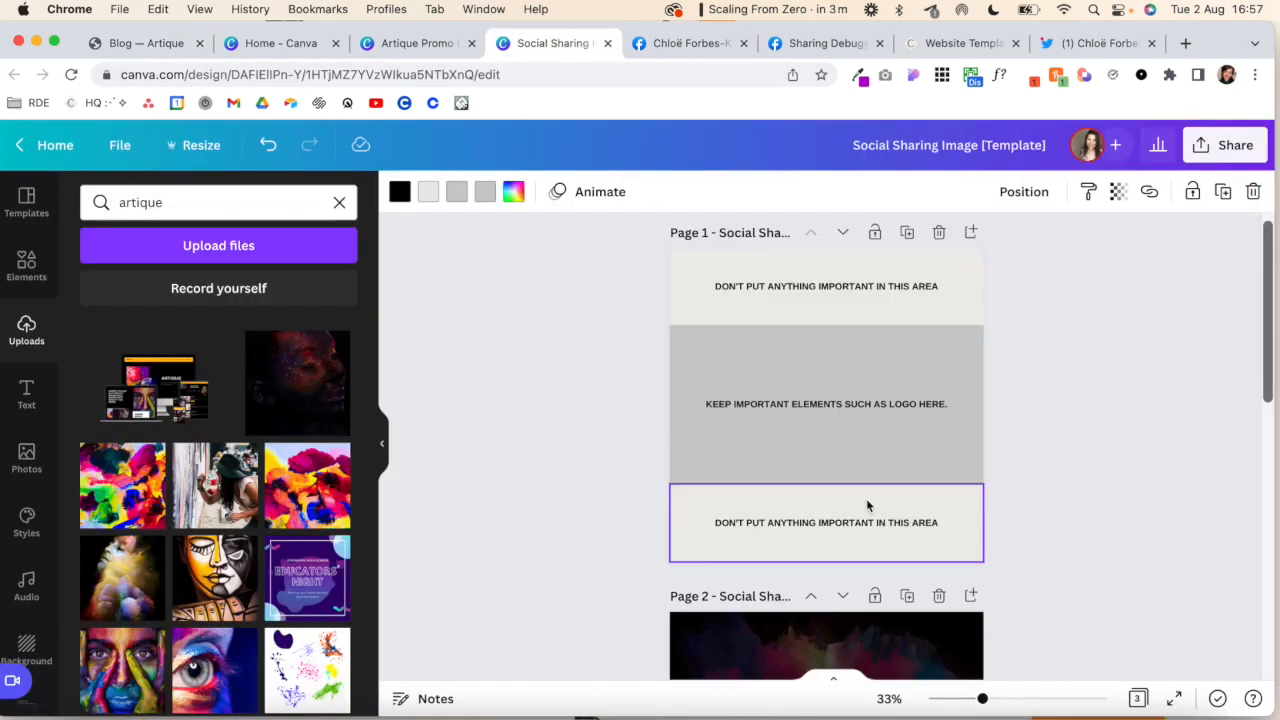
Select the central logo safe area on Page 1 and scroll down to the Page 2 mockup
left_click(826, 404)
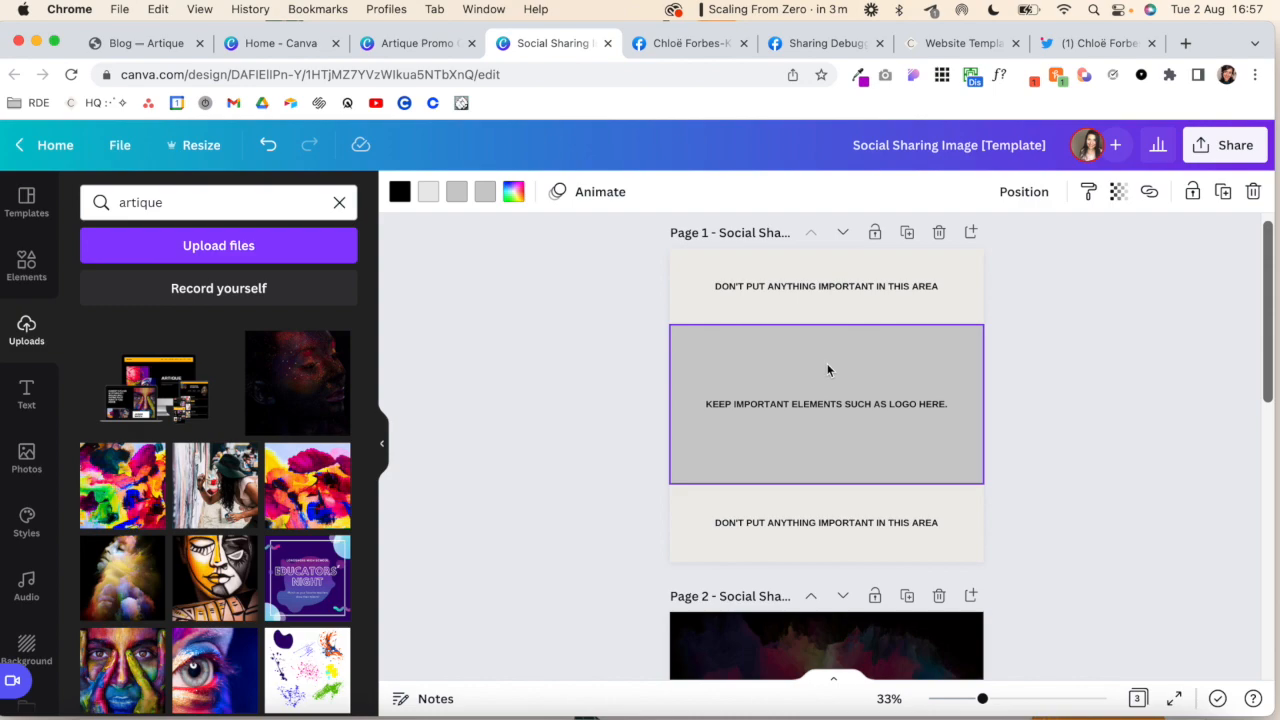
scroll("down", 3)
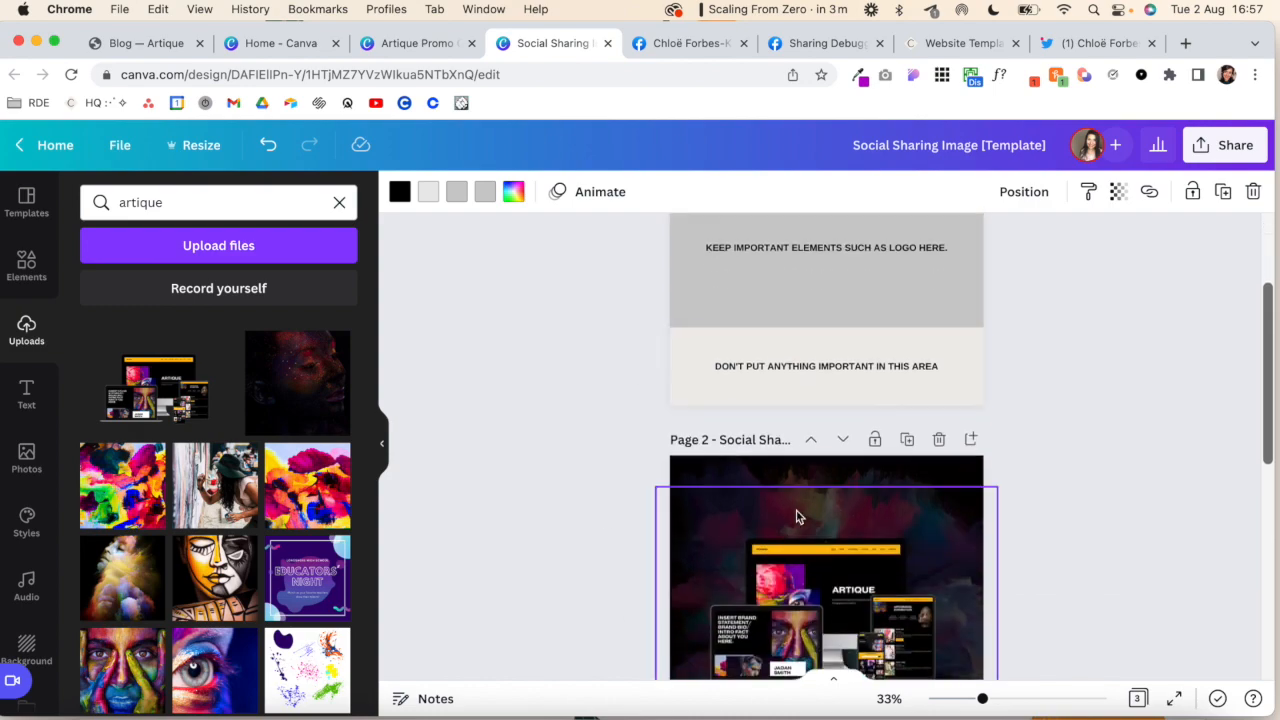